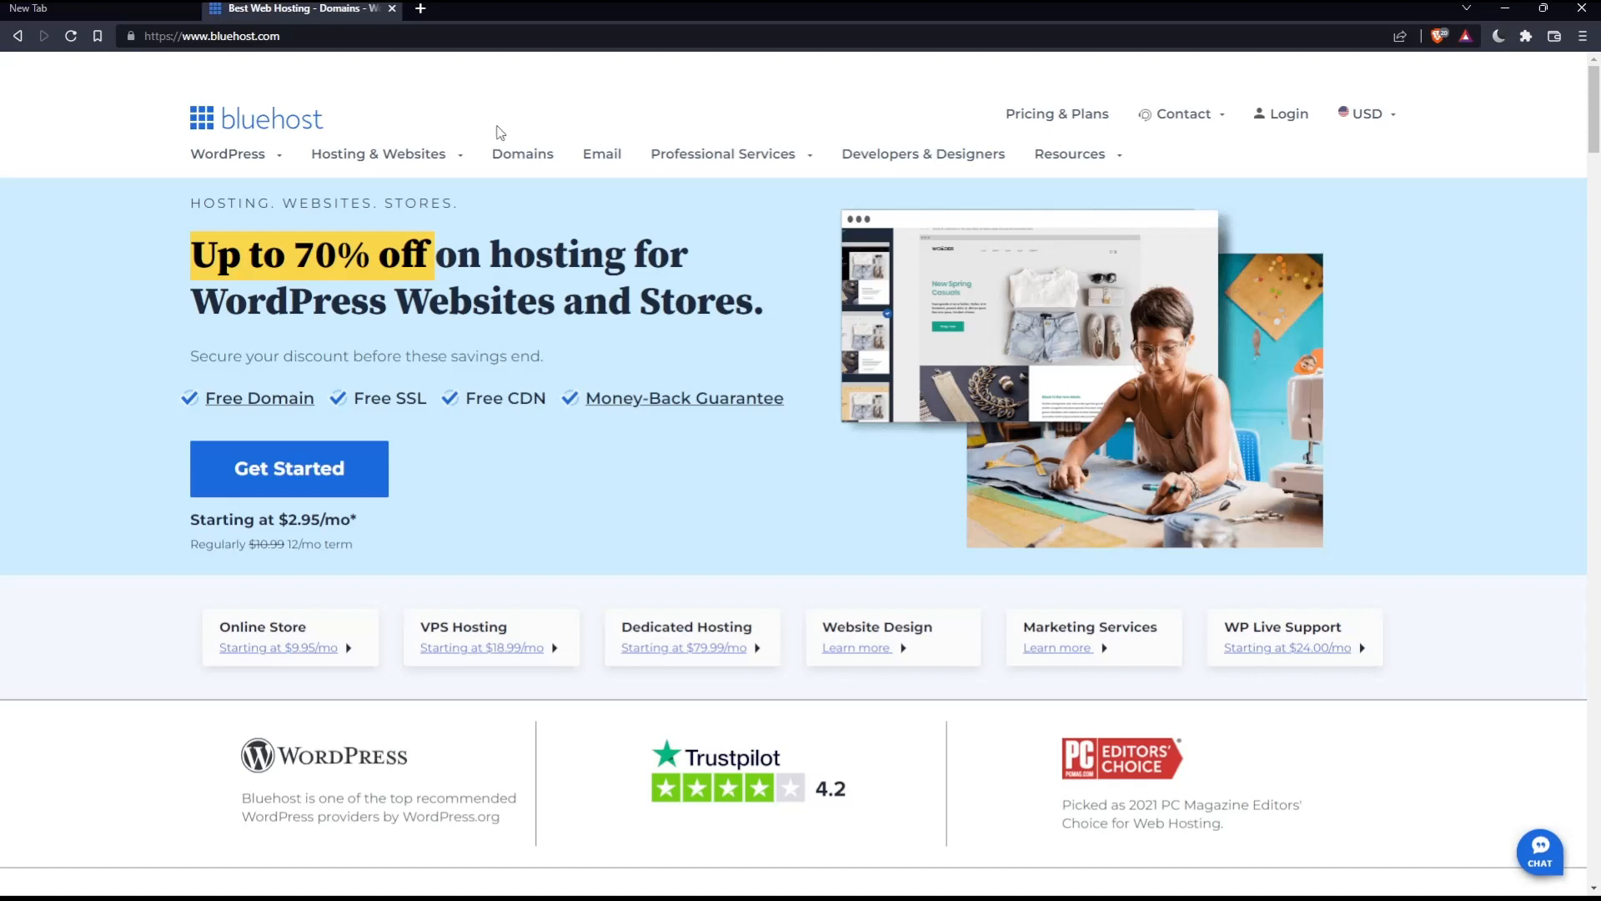
mouse_move(695, 289)
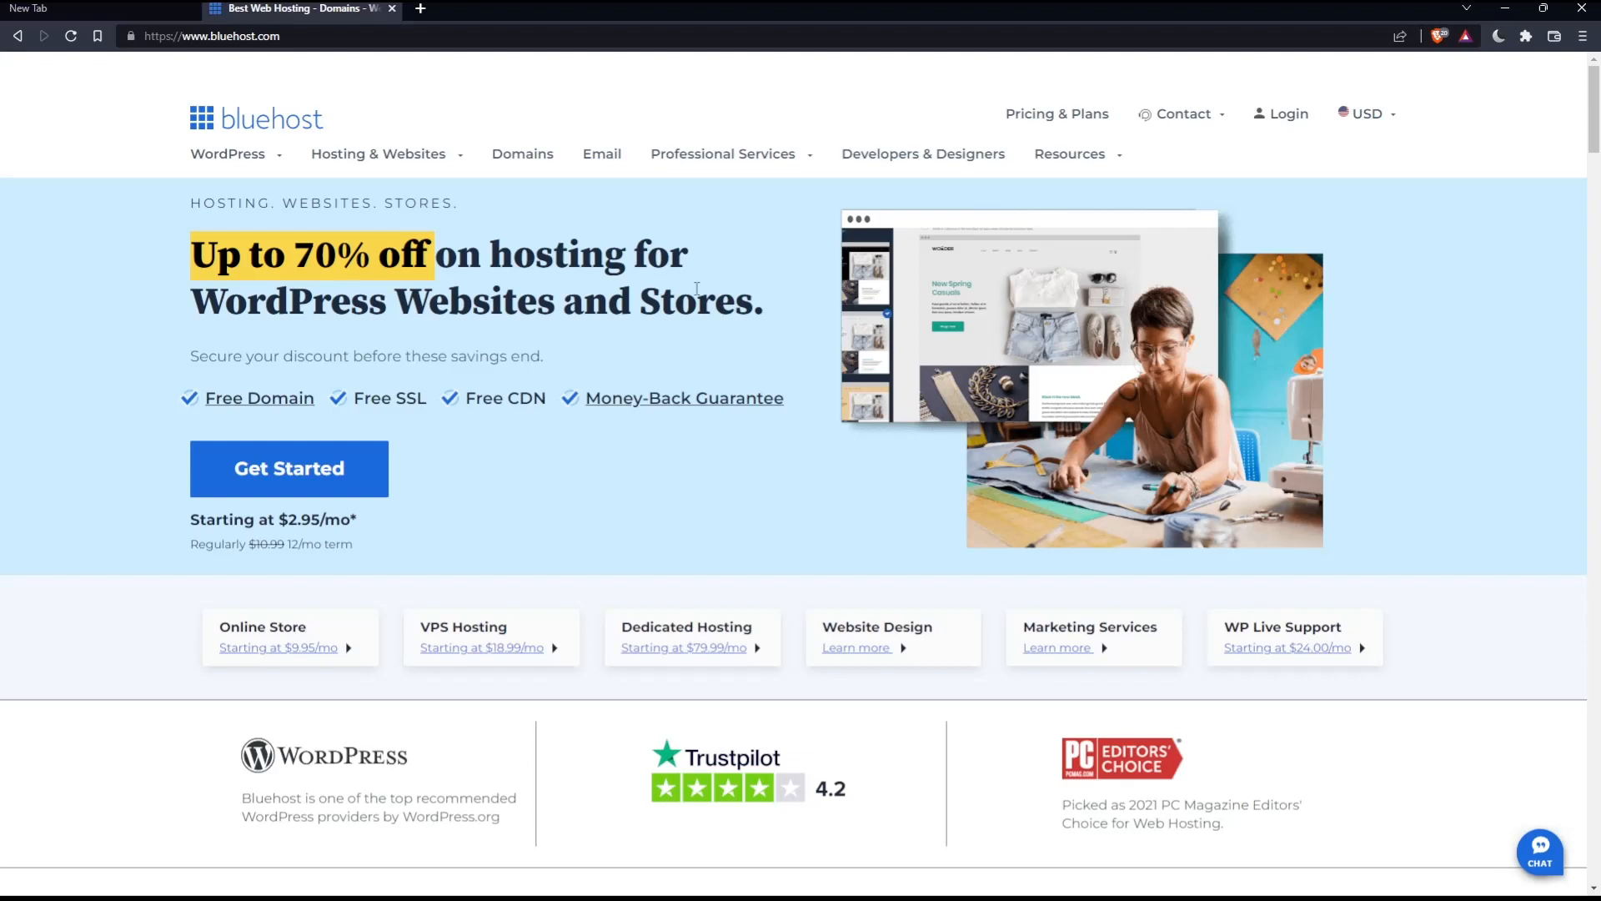
mouse_move(1287, 114)
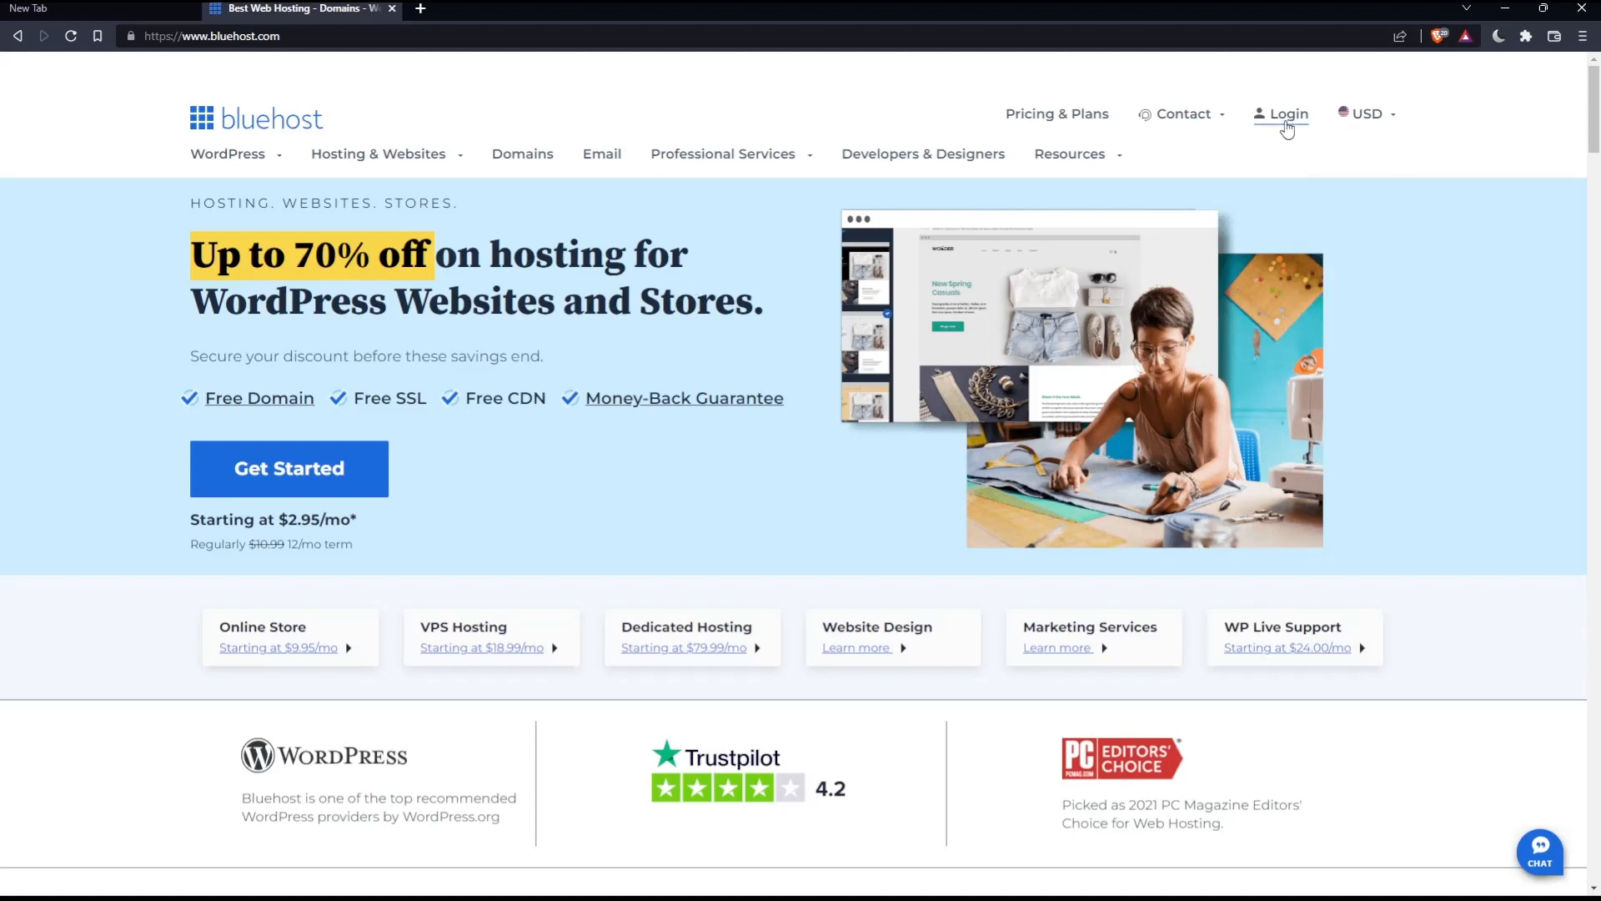
mouse_move(1288, 113)
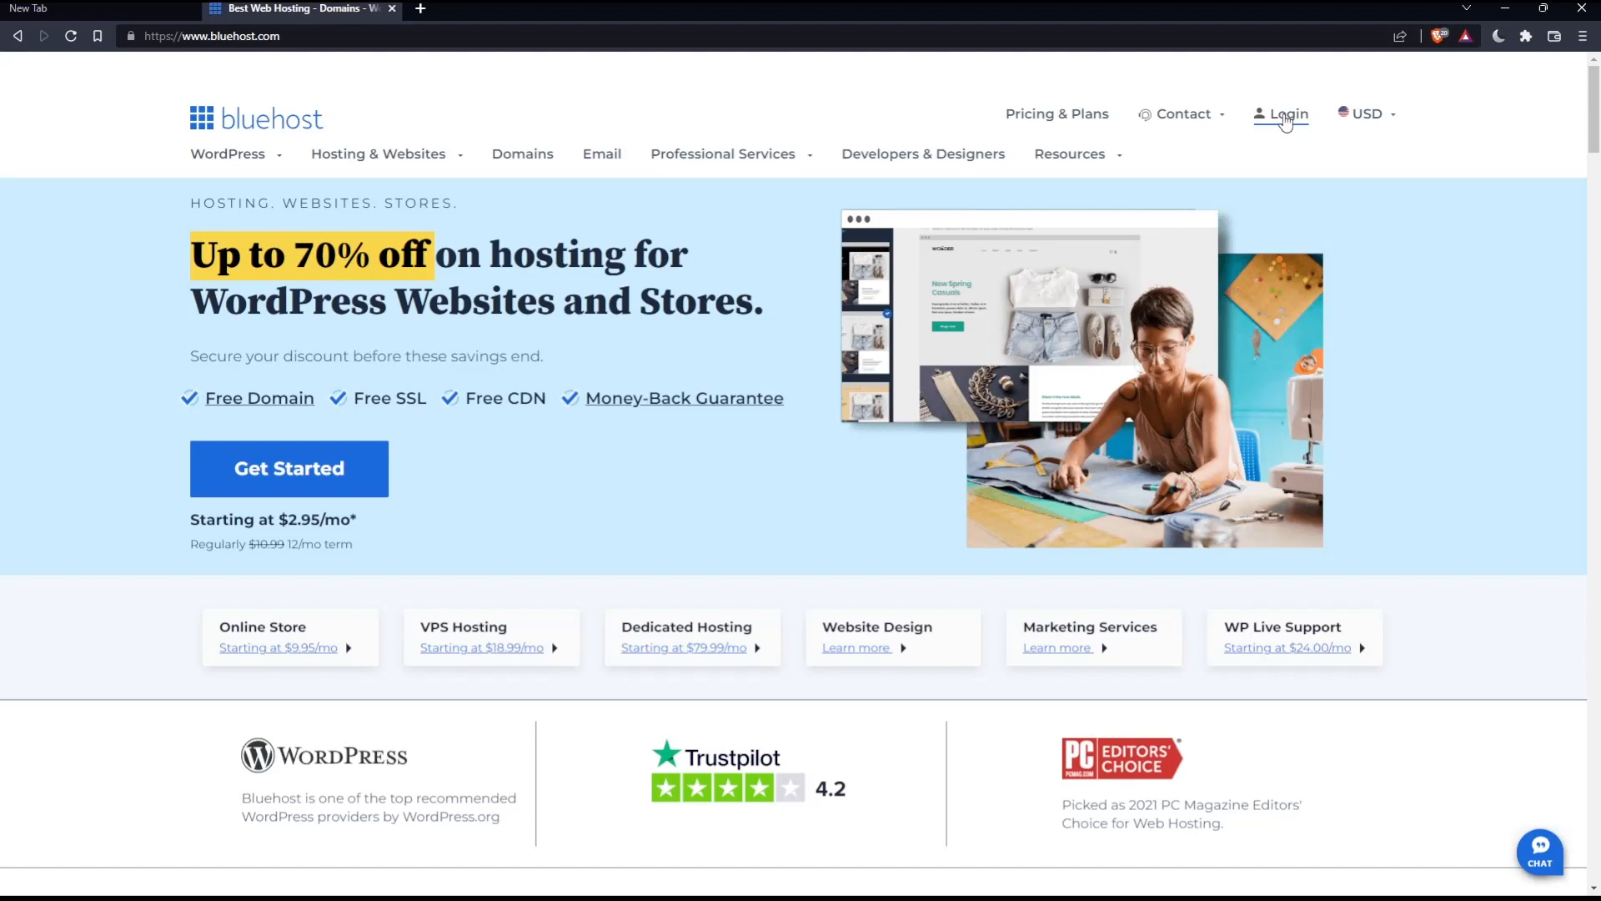
mouse_move(290, 468)
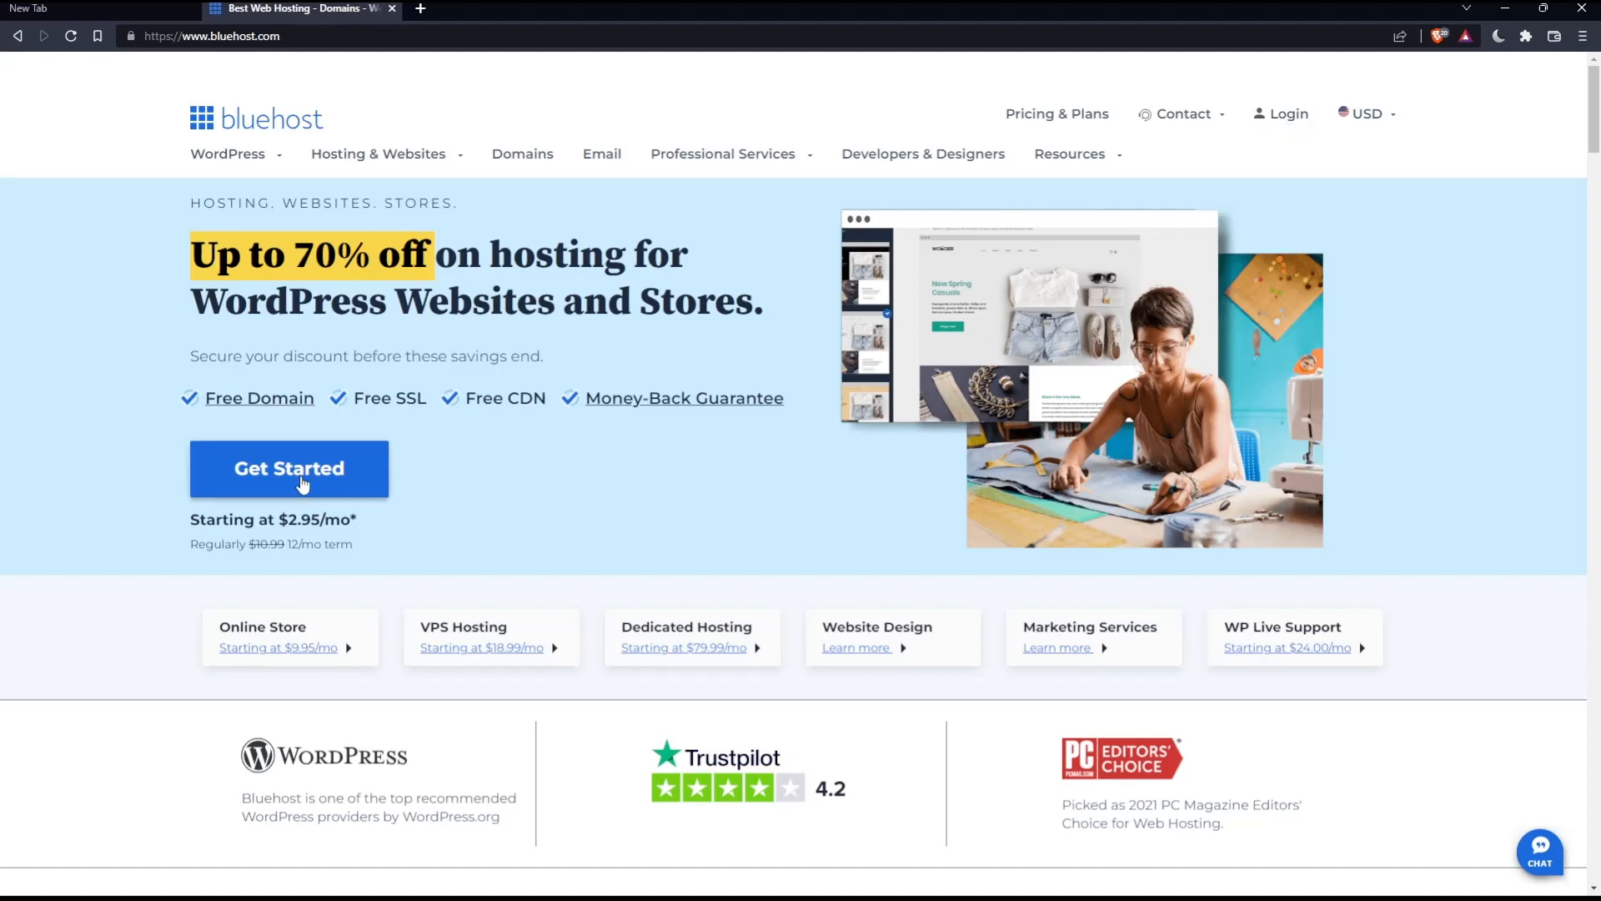
mouse_move(497, 486)
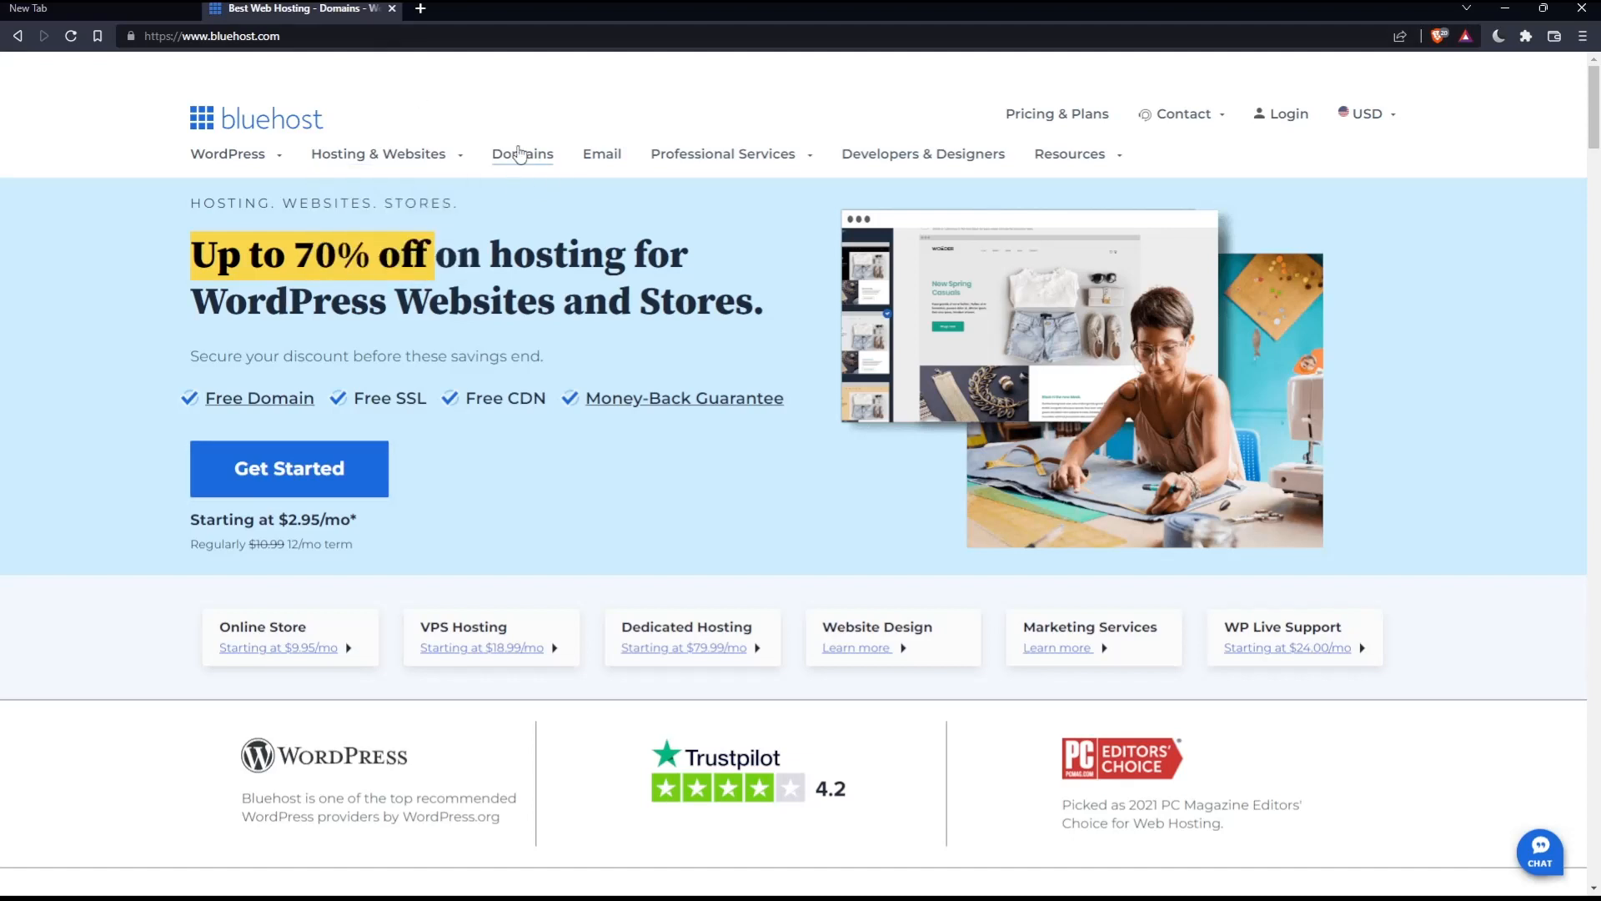
mouse_move(589, 75)
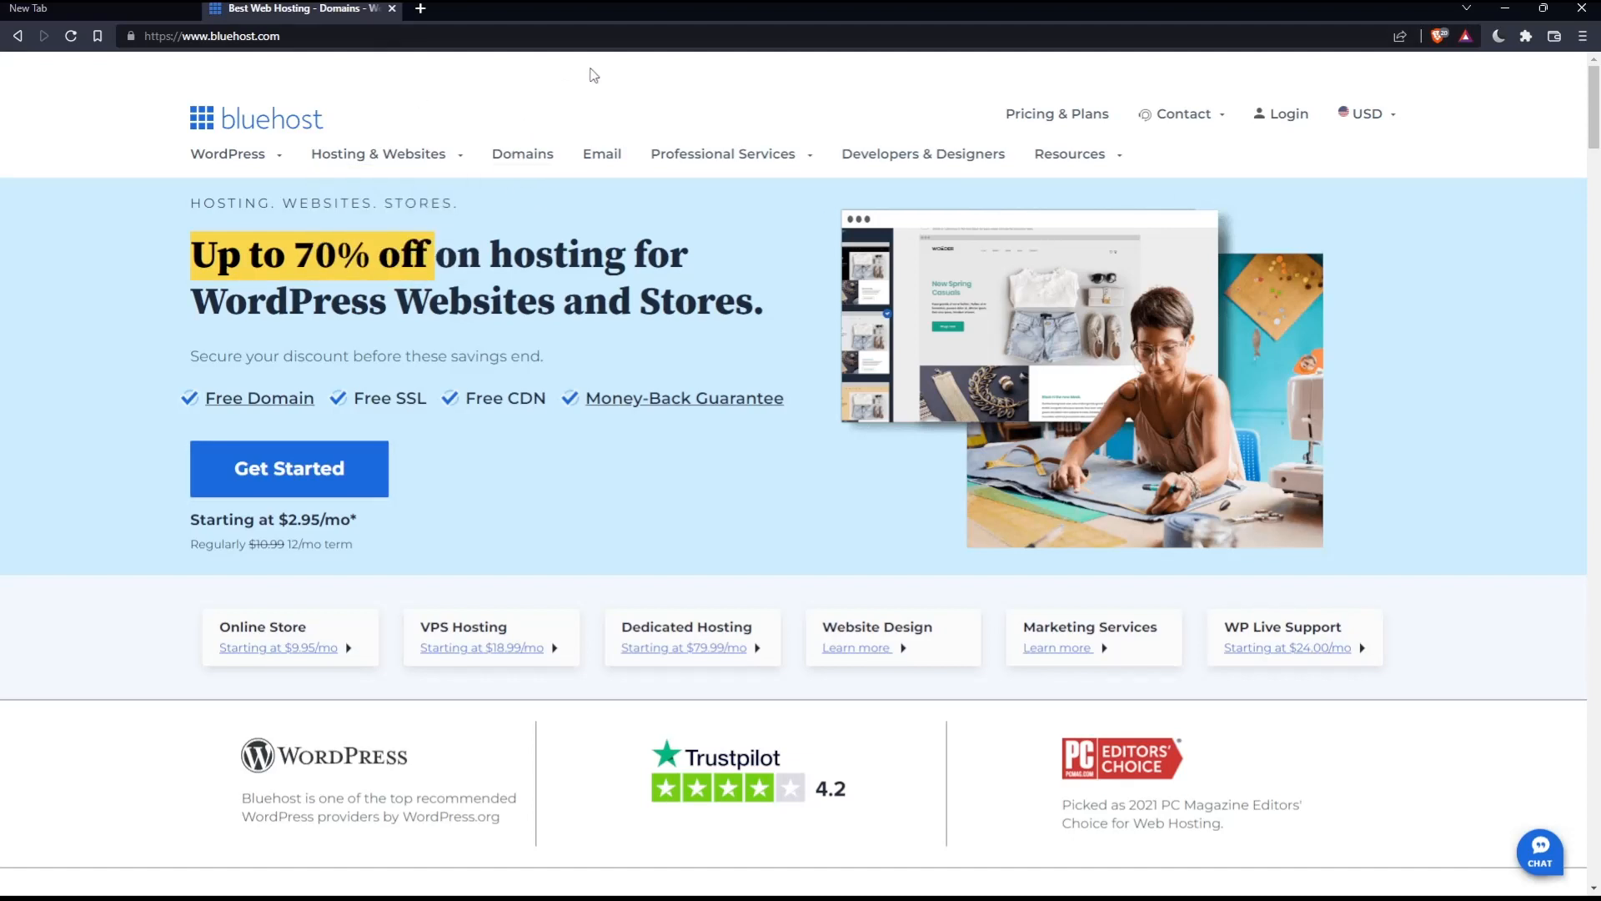
mouse_move(602, 286)
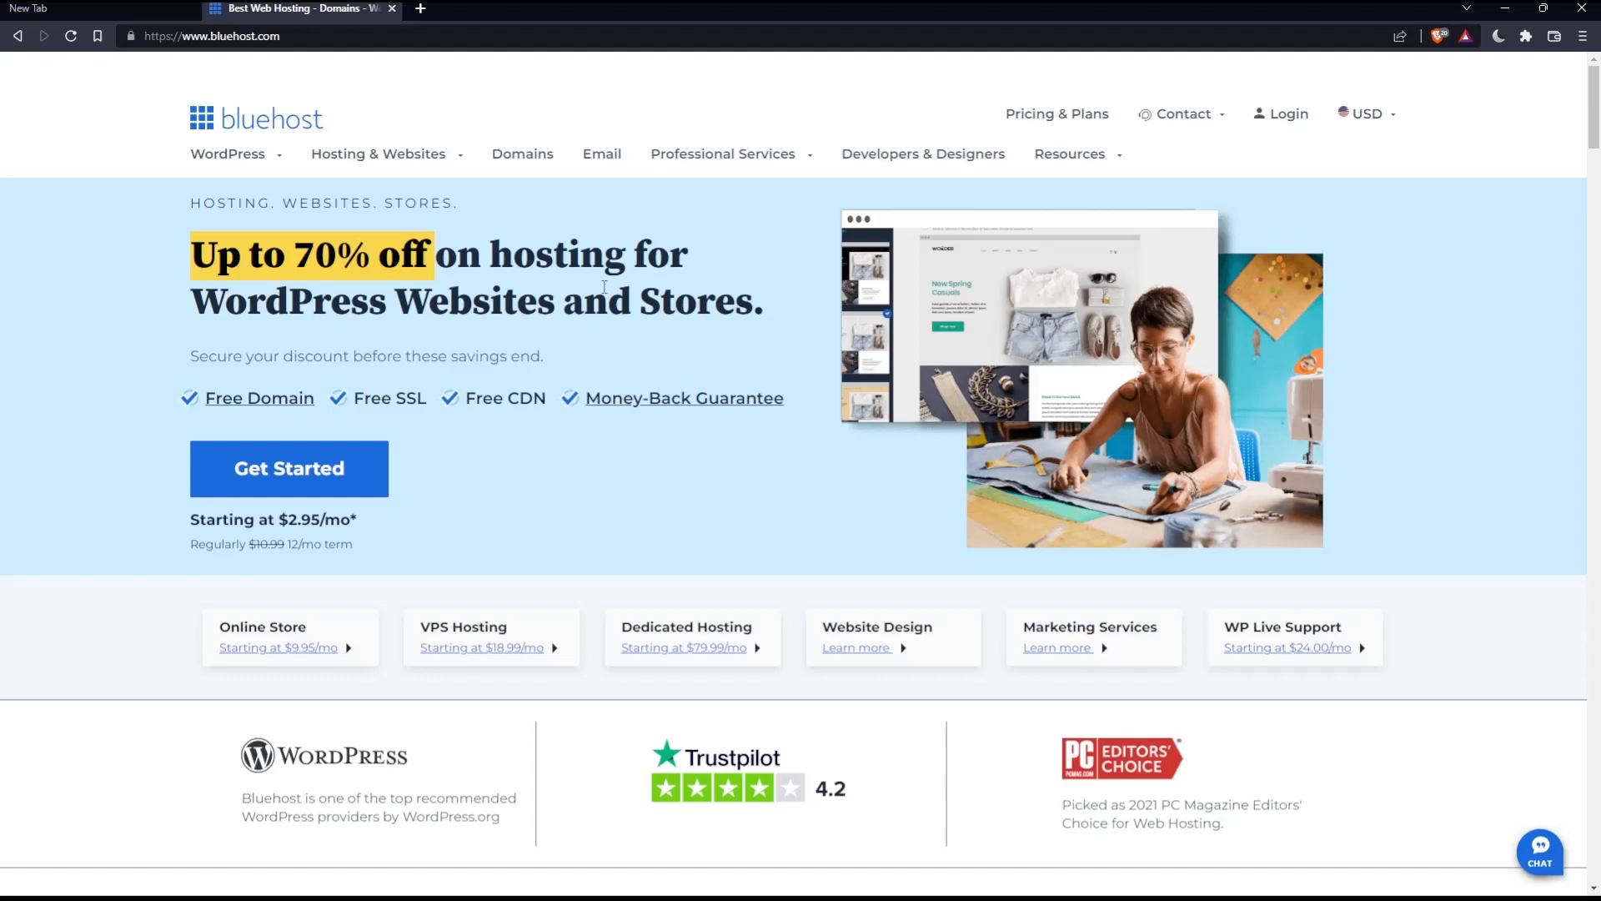
mouse_move(577, 354)
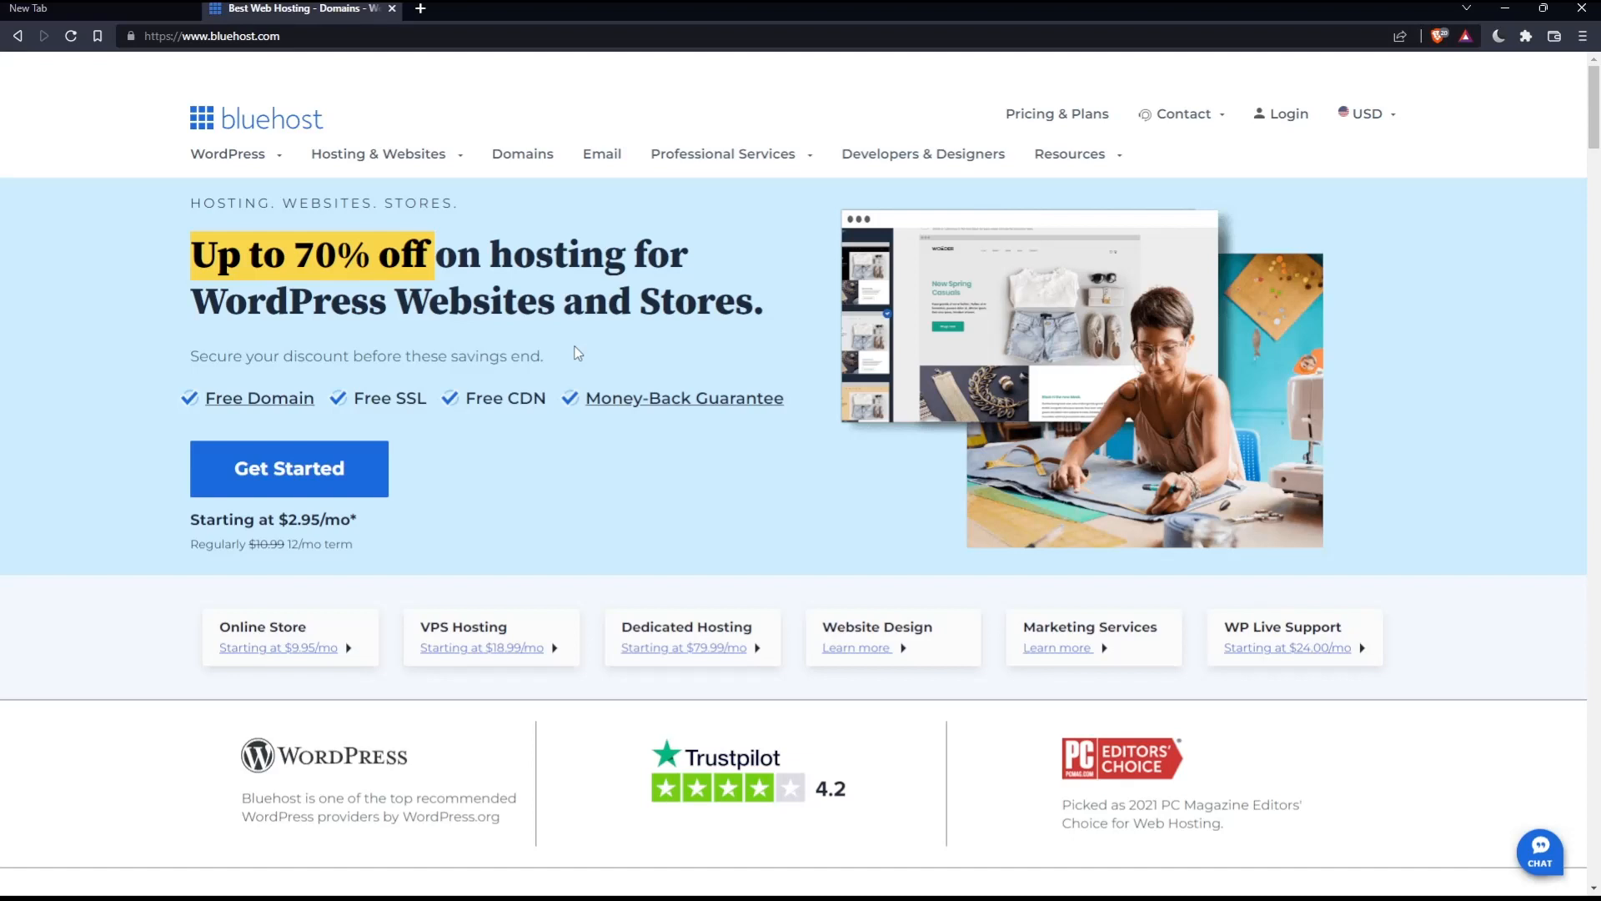
Sign in to the Bluehost hosting account to reach the Portal Home dashboard
left_click(1365, 113)
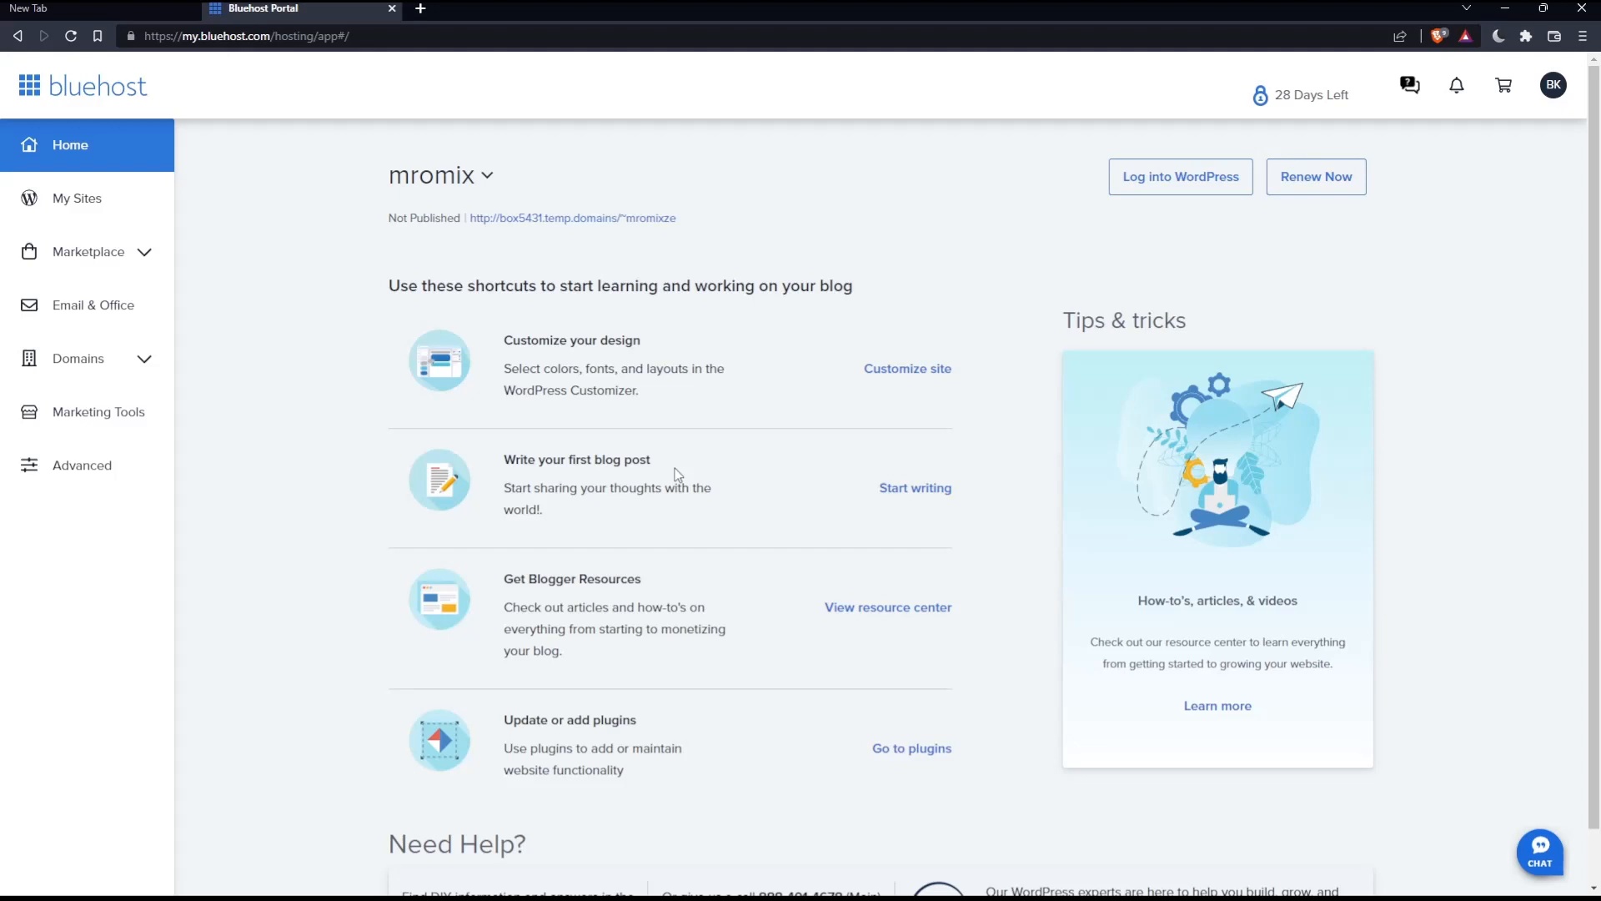
mouse_move(817, 461)
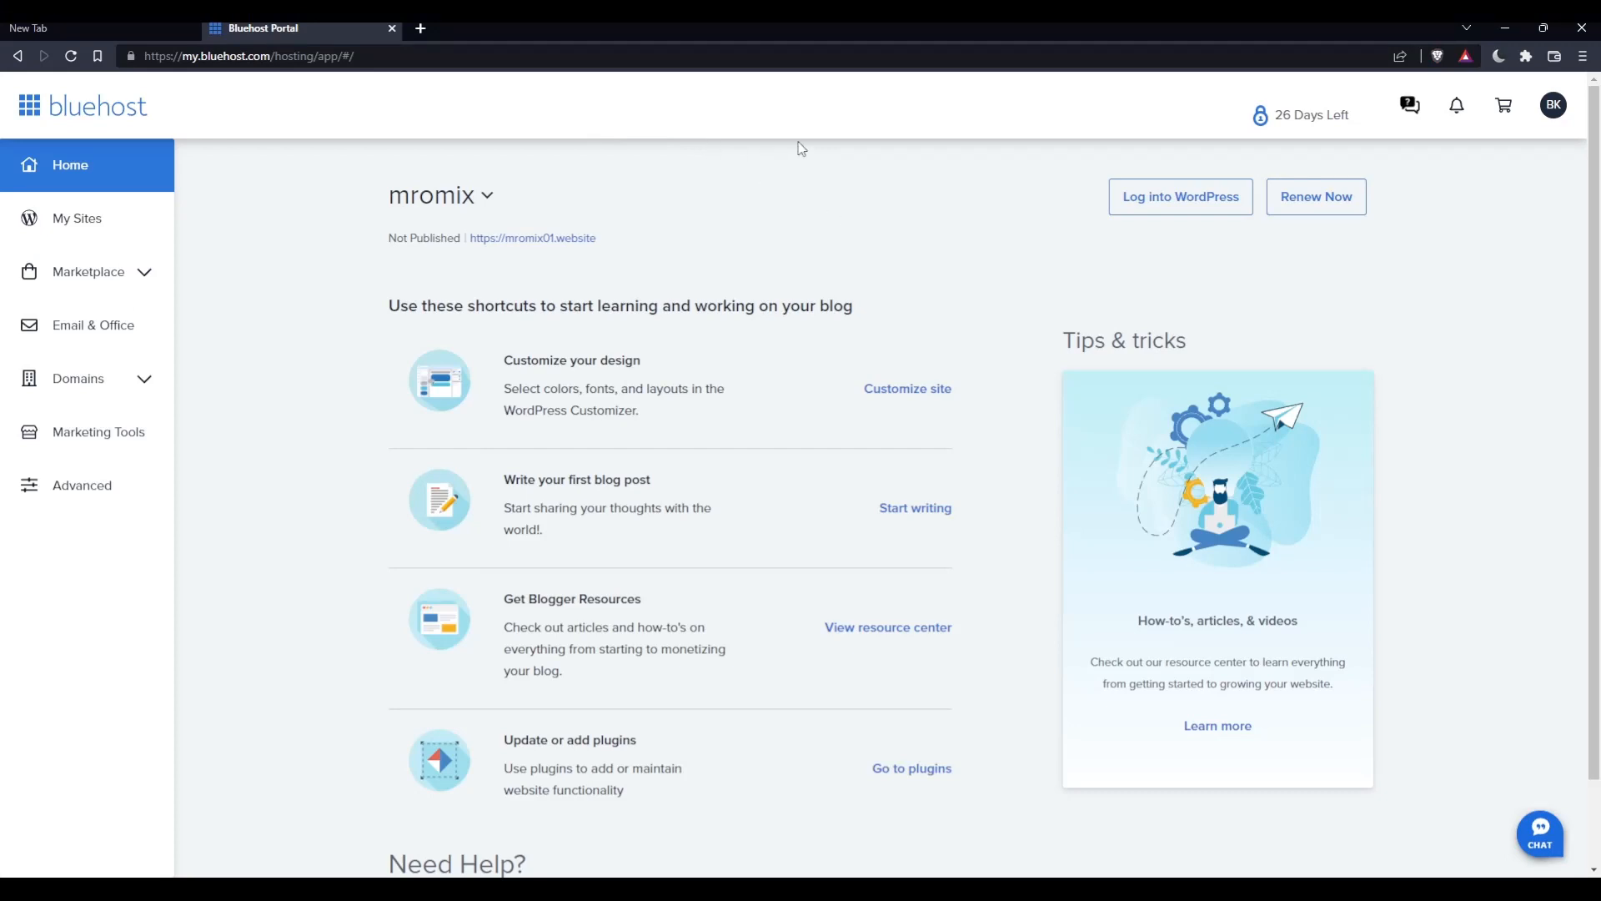
mouse_move(768, 170)
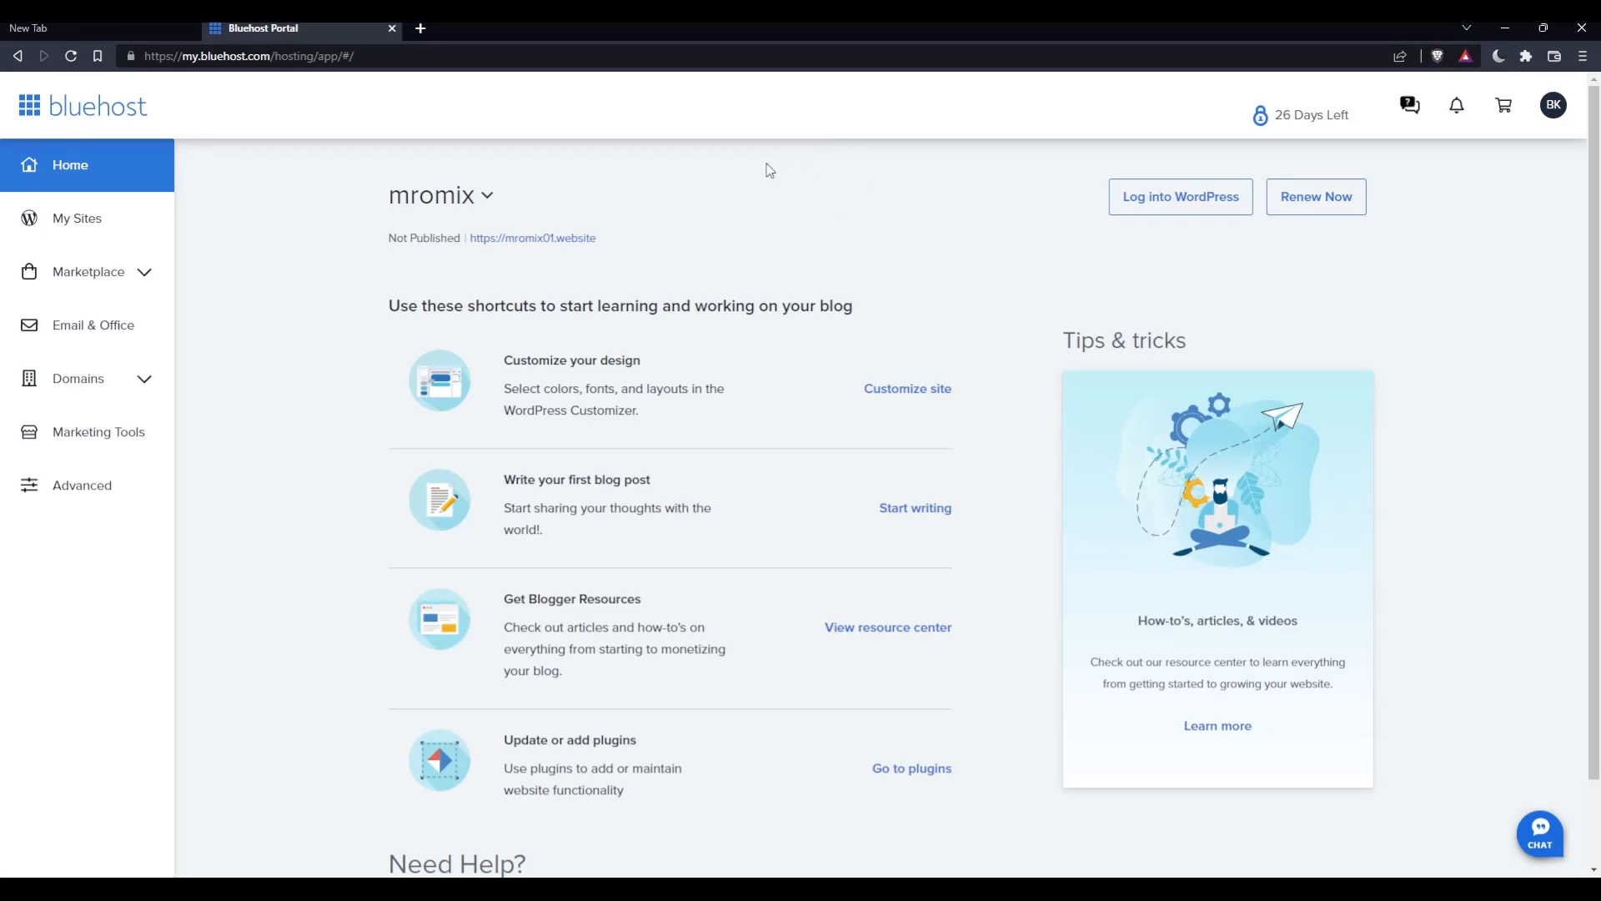
mouse_move(733, 199)
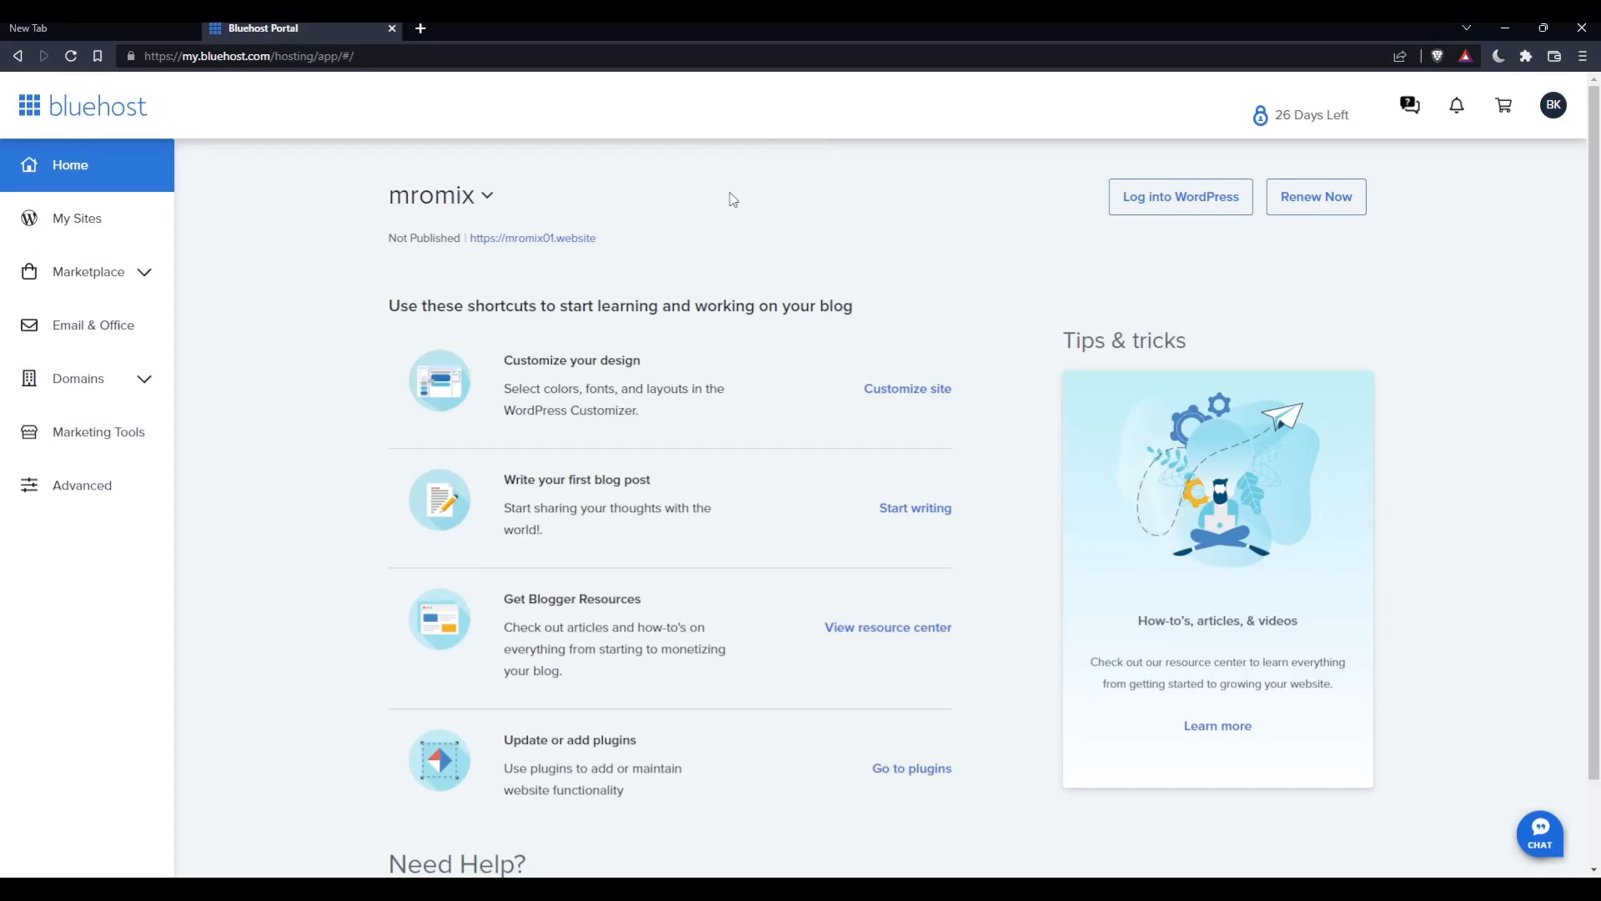
mouse_move(873, 181)
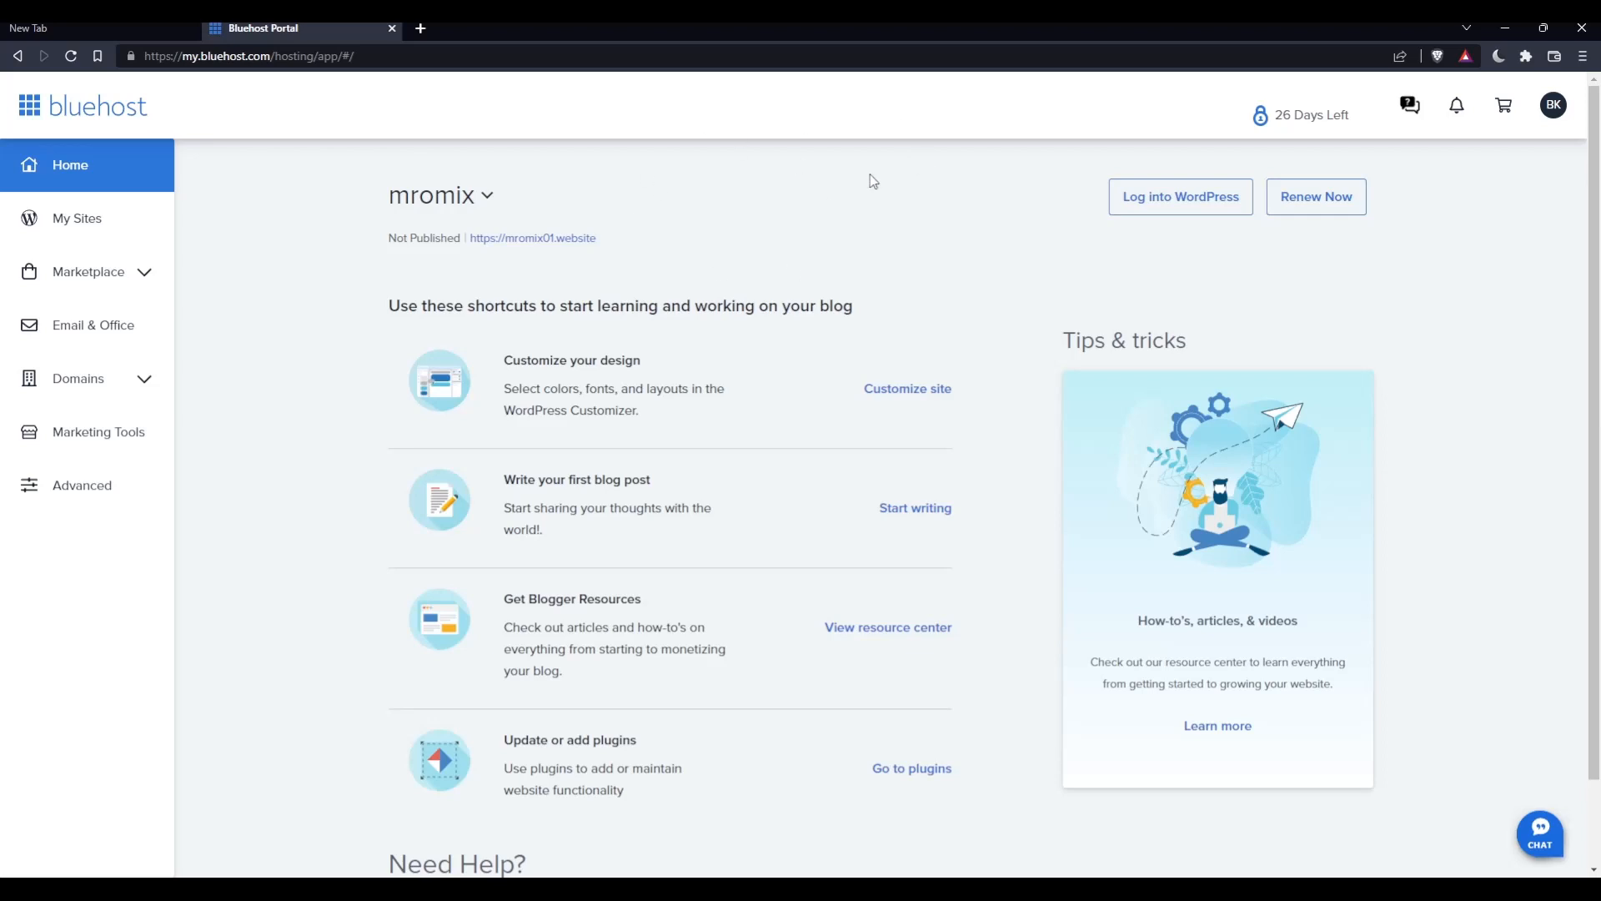
mouse_move(82, 486)
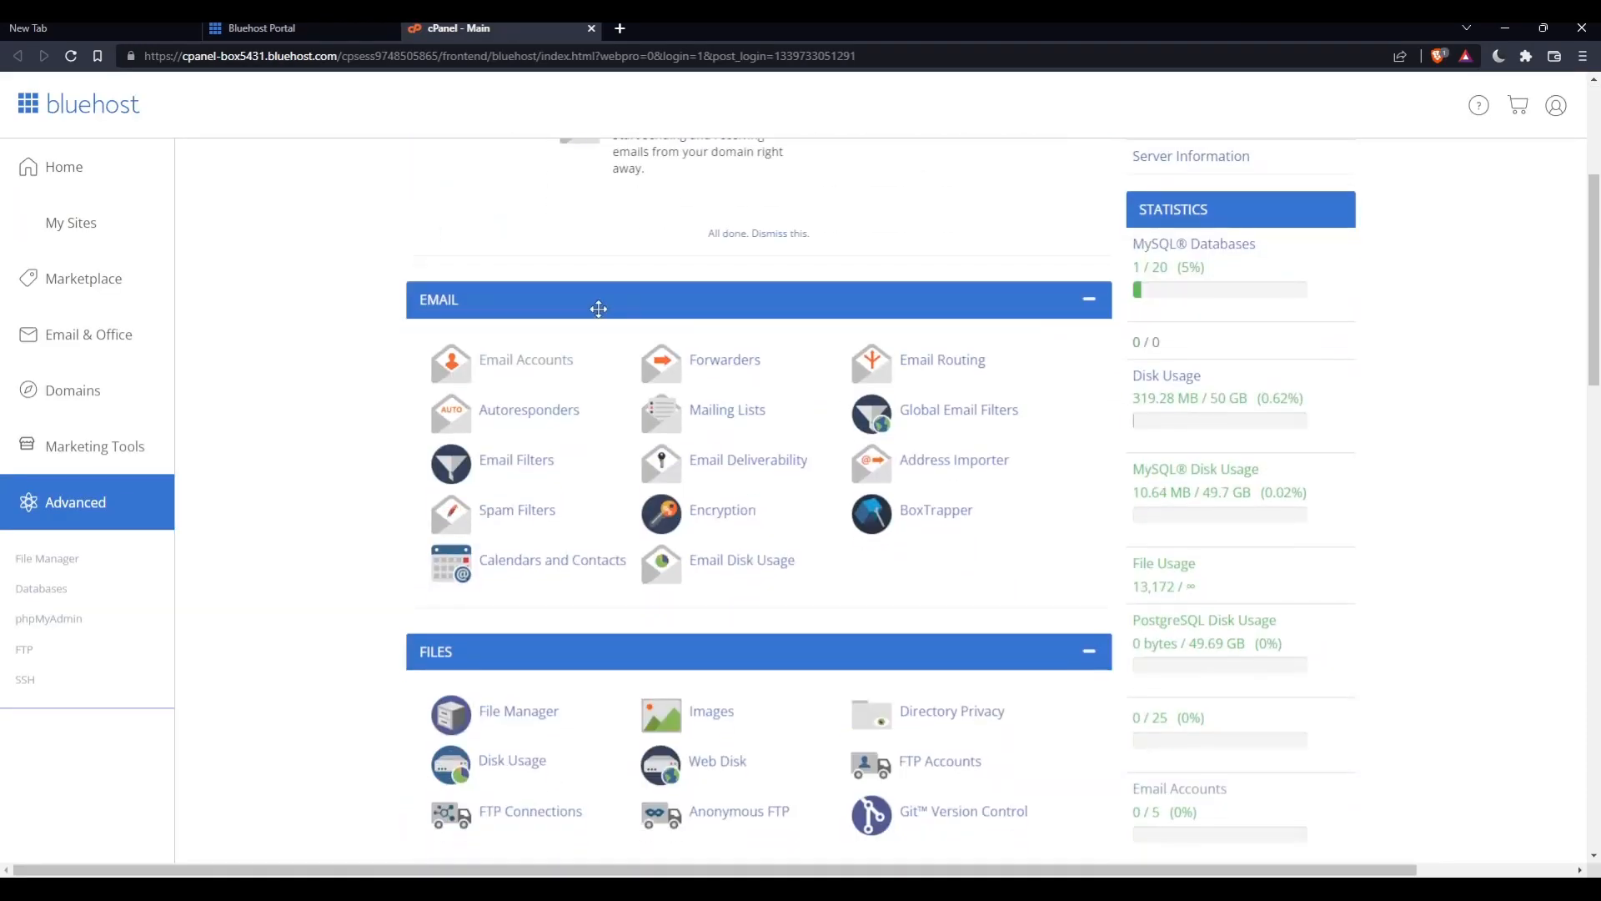
mouse_move(524, 360)
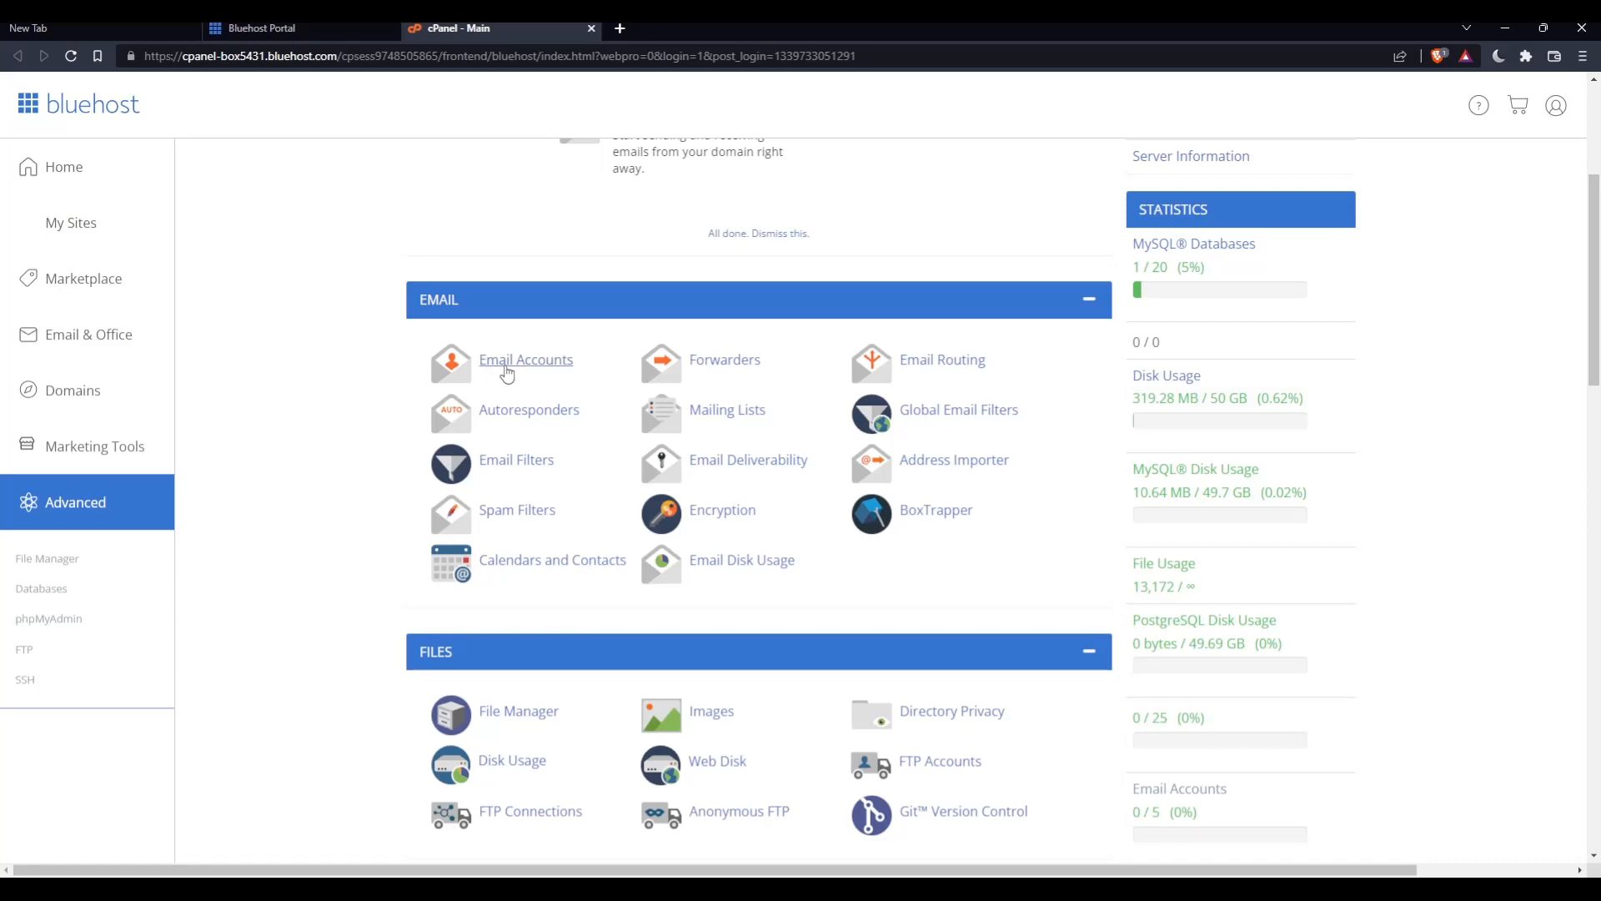
Bring up the Email Accounts page from cPanel's EMAIL section
left_click(524, 360)
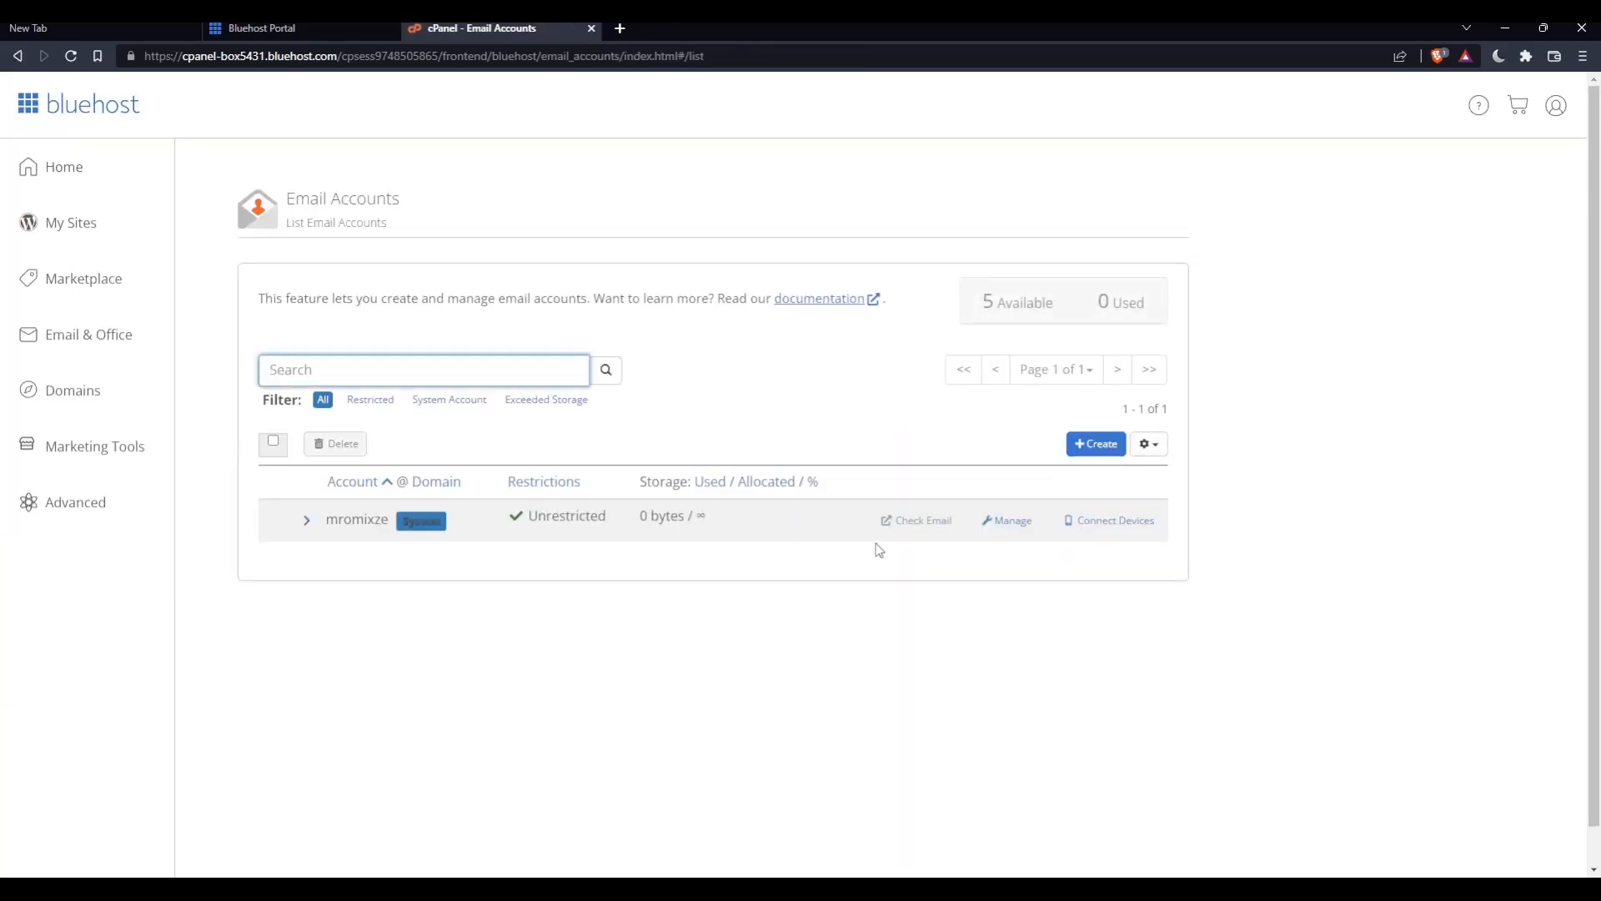
mouse_move(1119, 542)
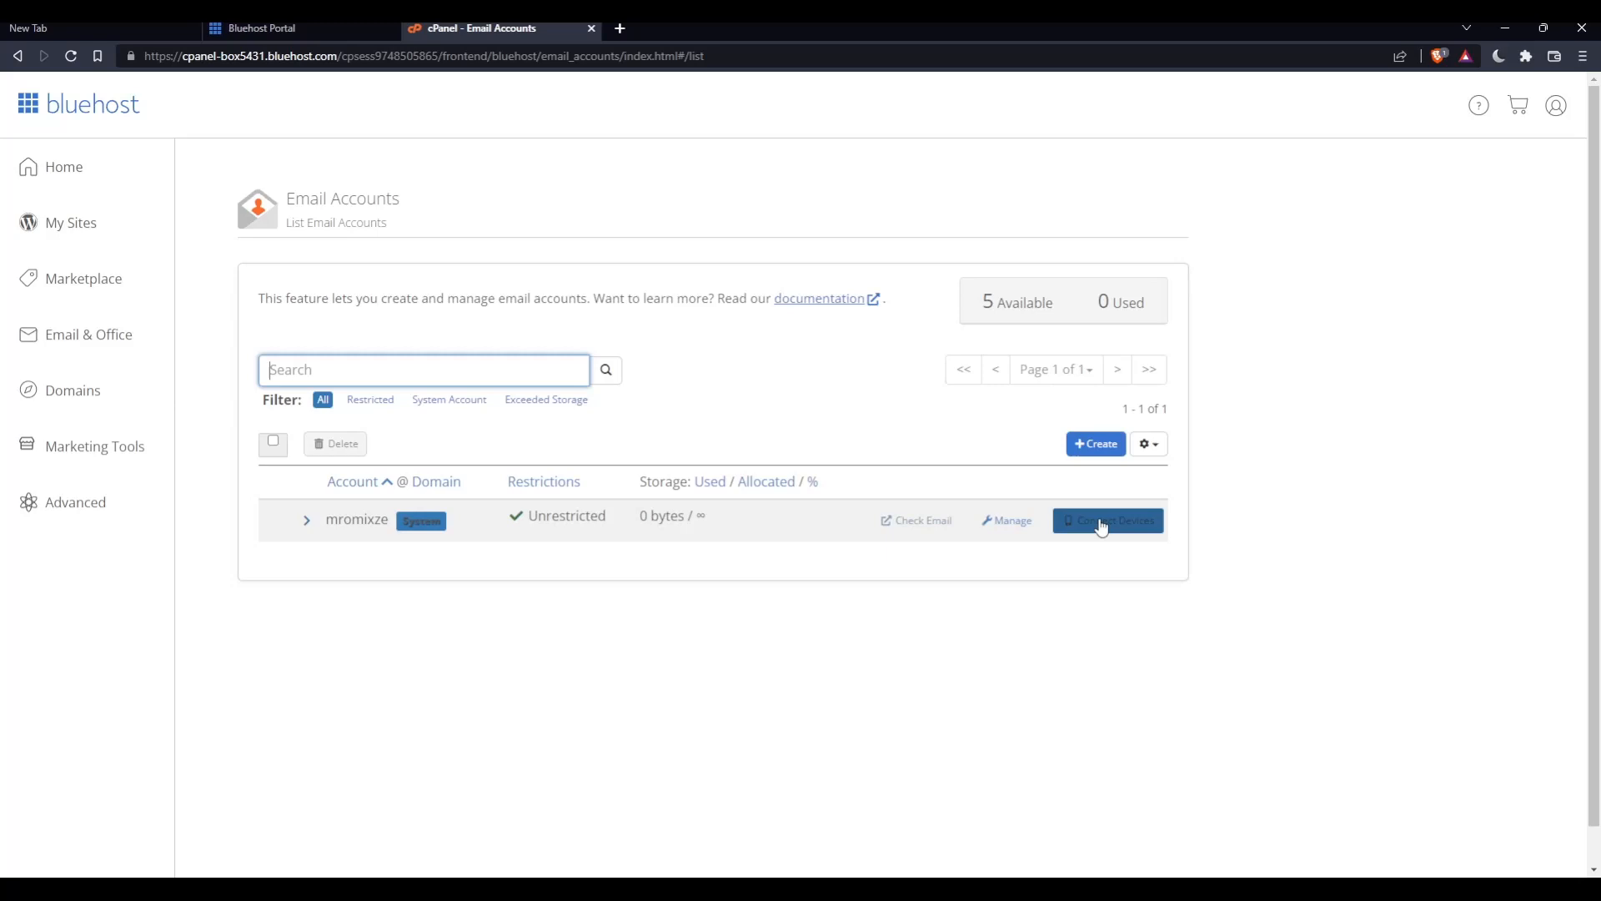
Use Connect Devices on the default account row to reach Set Up Mail Client and review its settings
left_click(1106, 519)
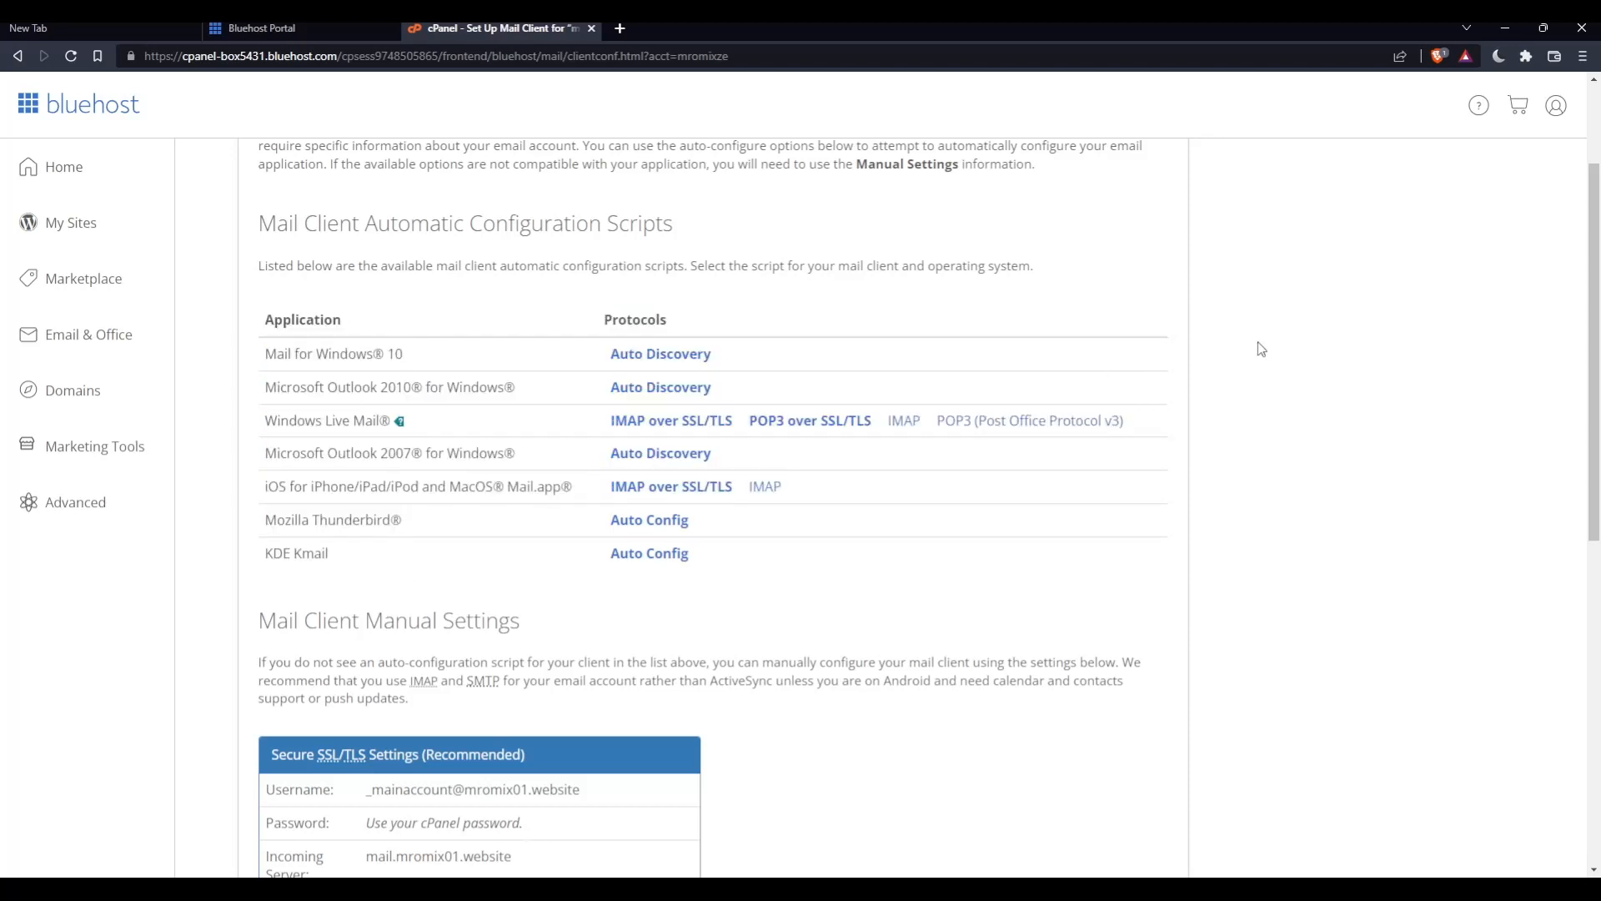
mouse_move(395, 287)
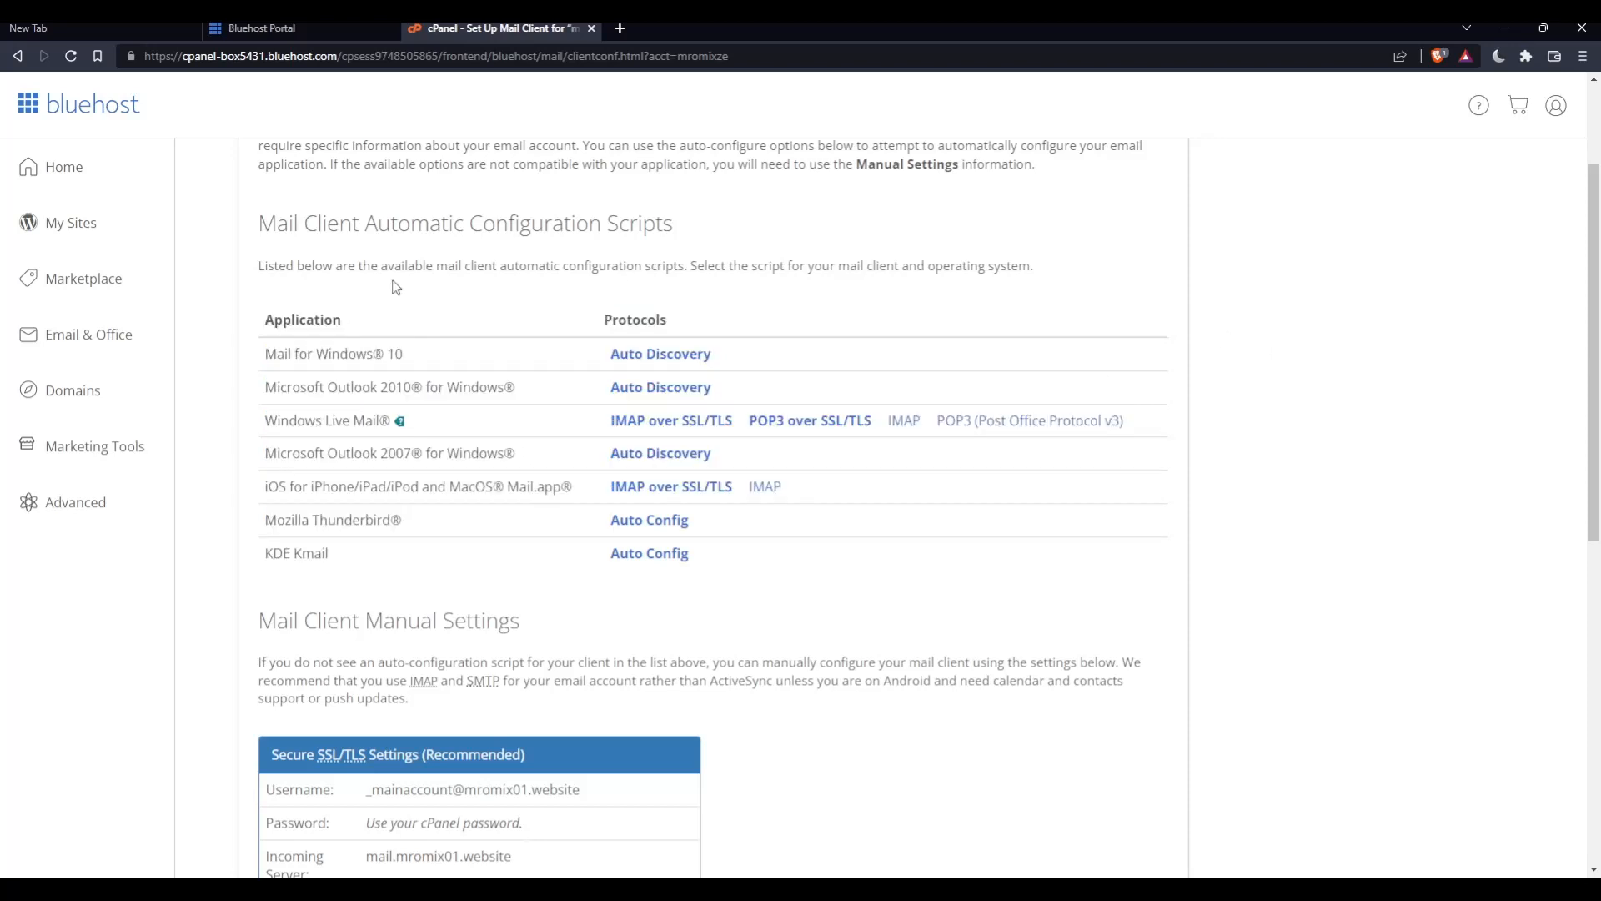
double_click(332, 353)
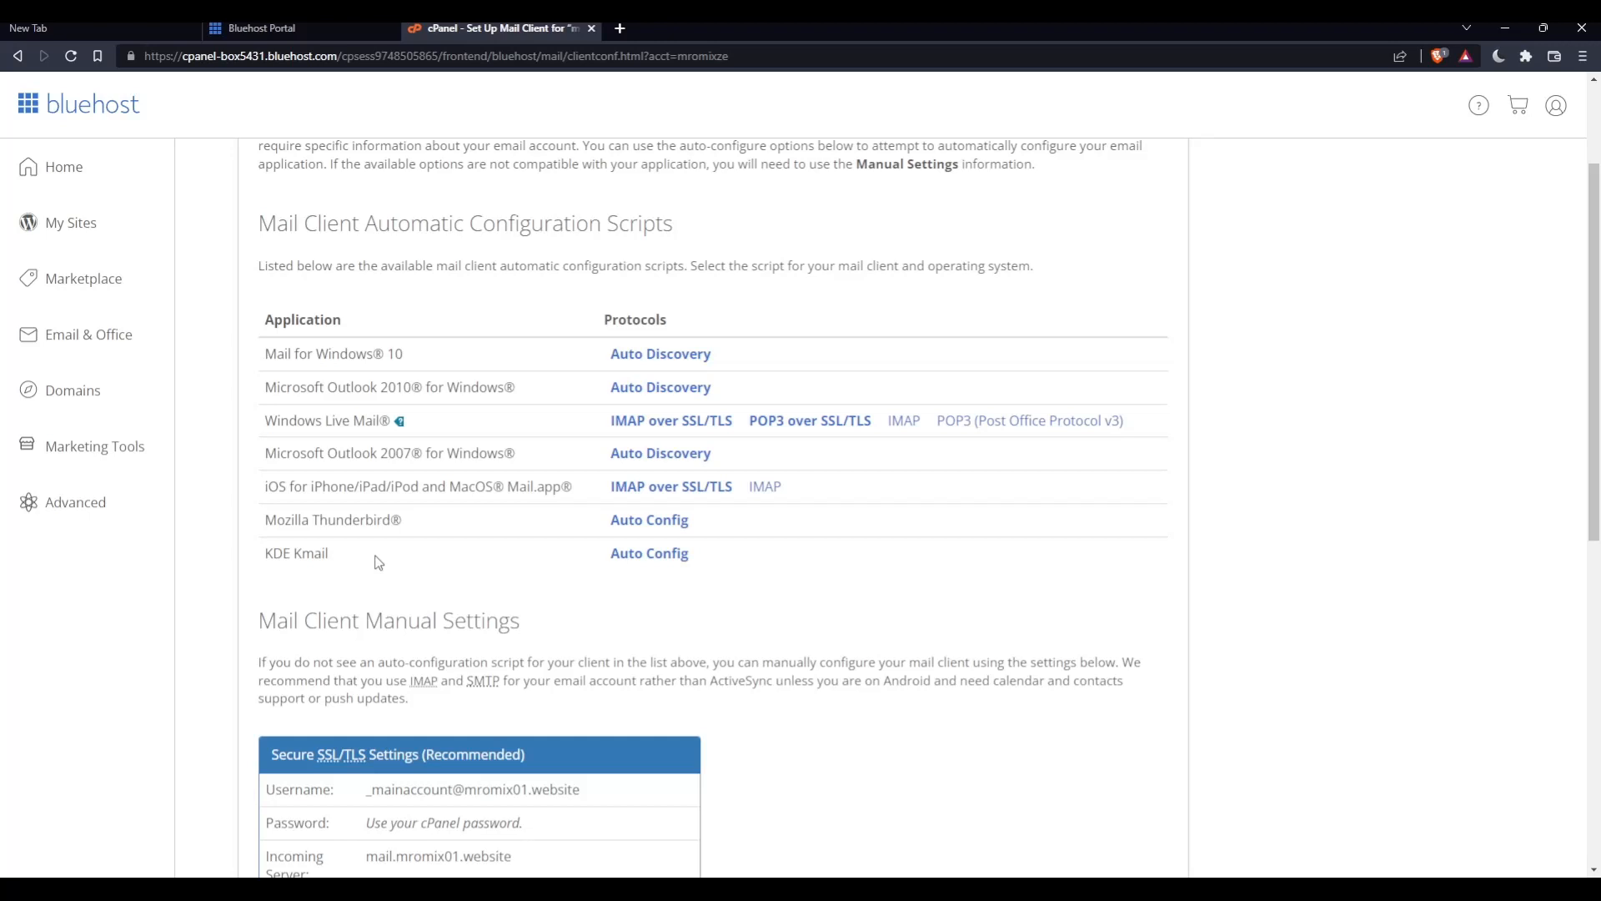
mouse_move(385, 561)
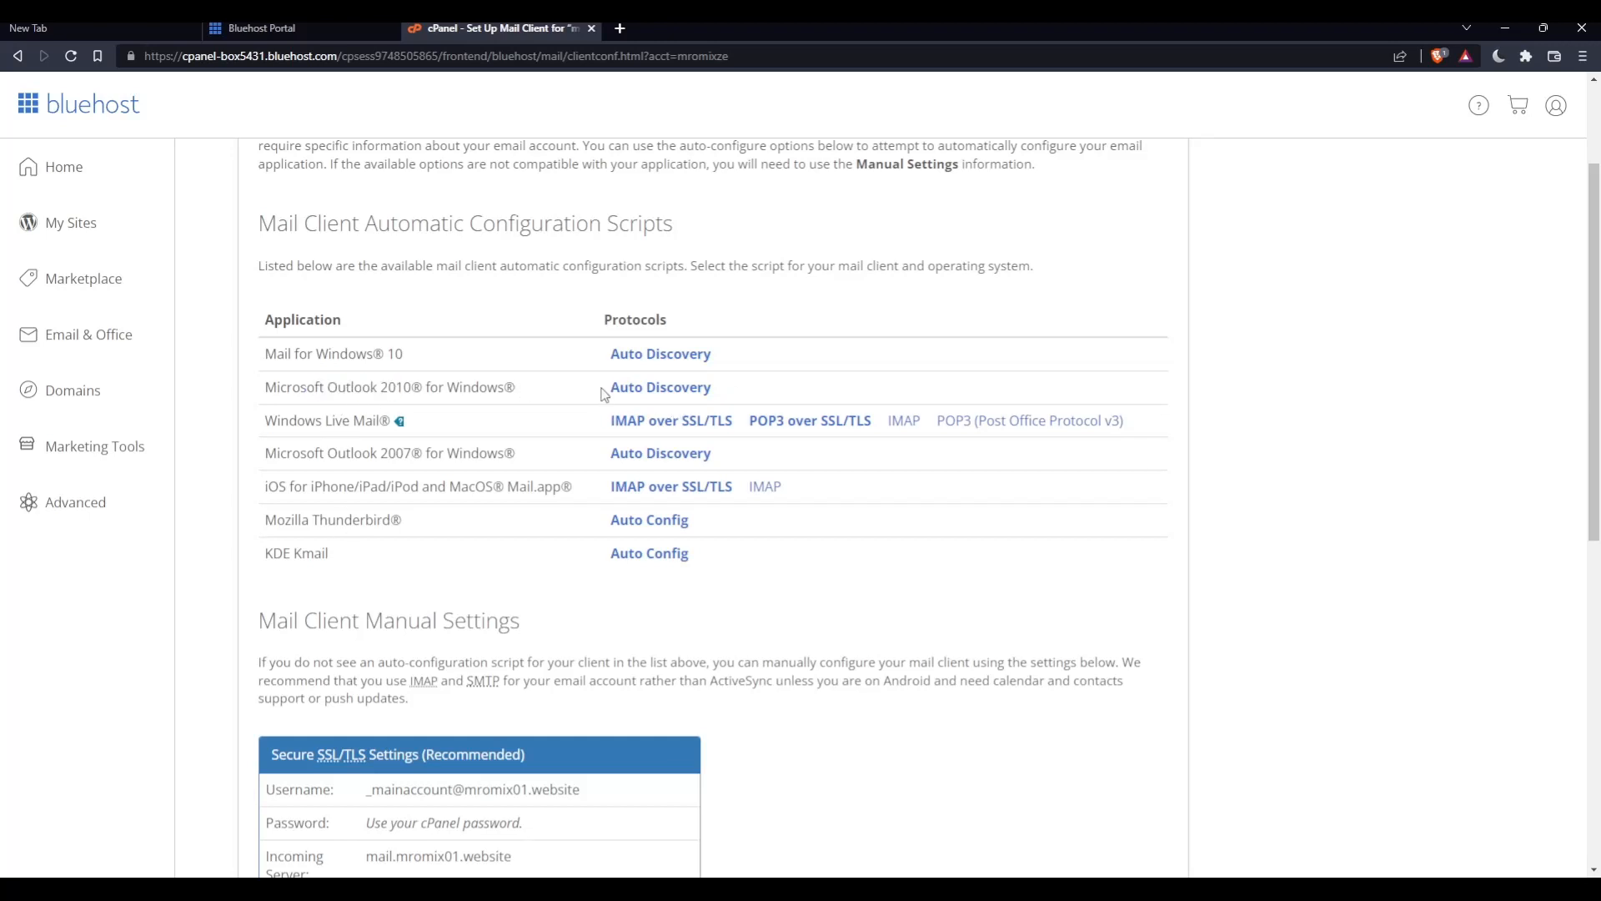
mouse_move(660, 386)
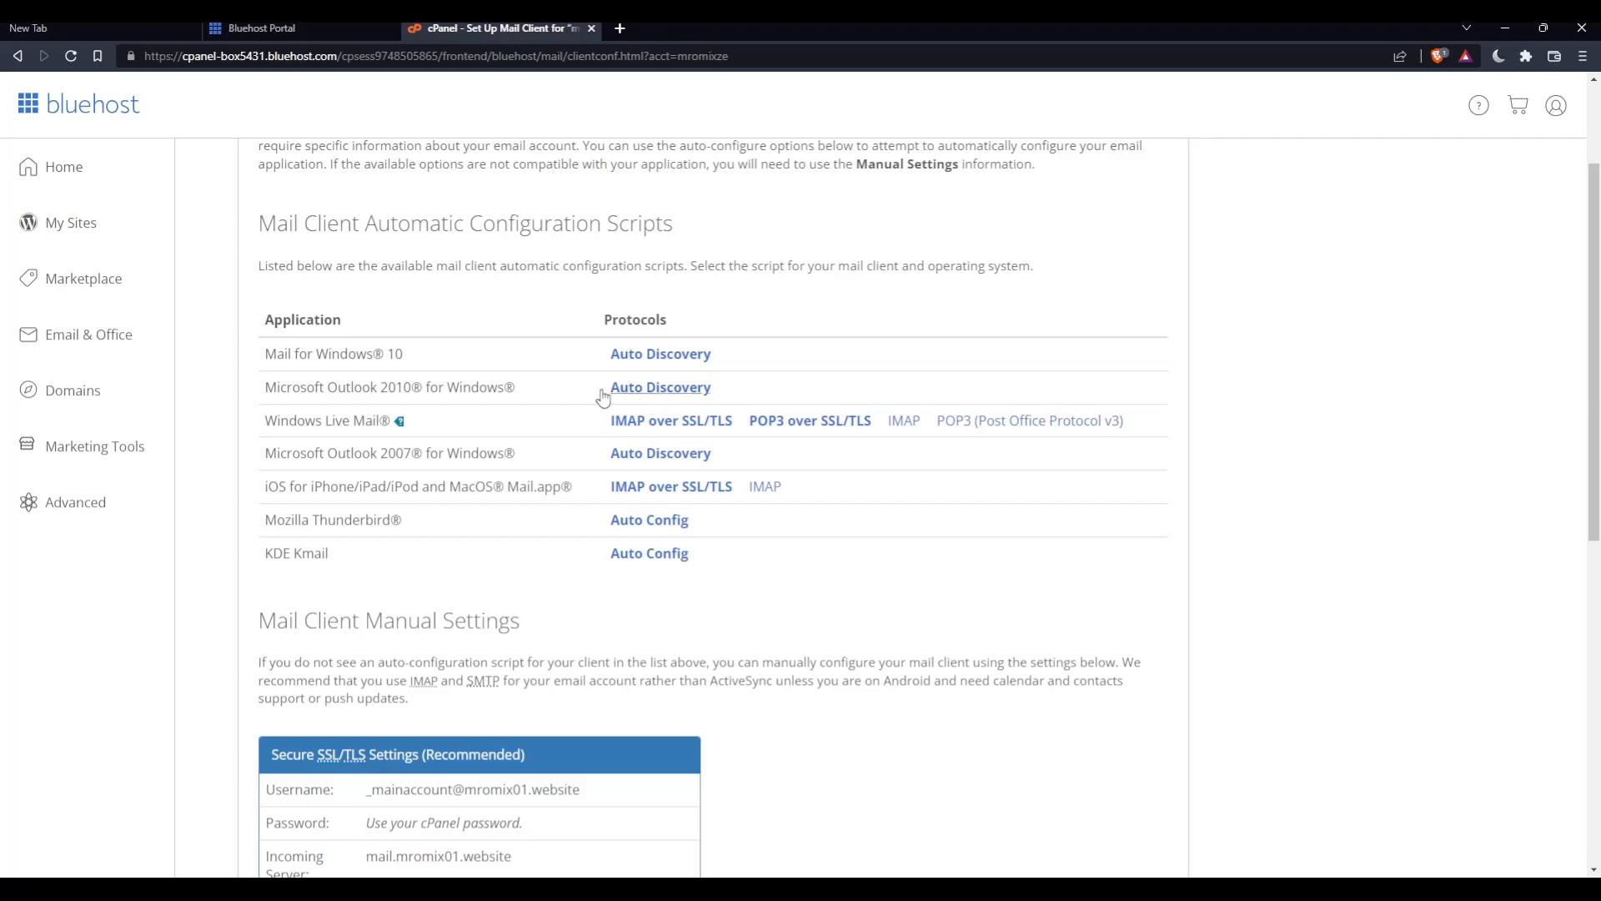
mouse_move(649, 392)
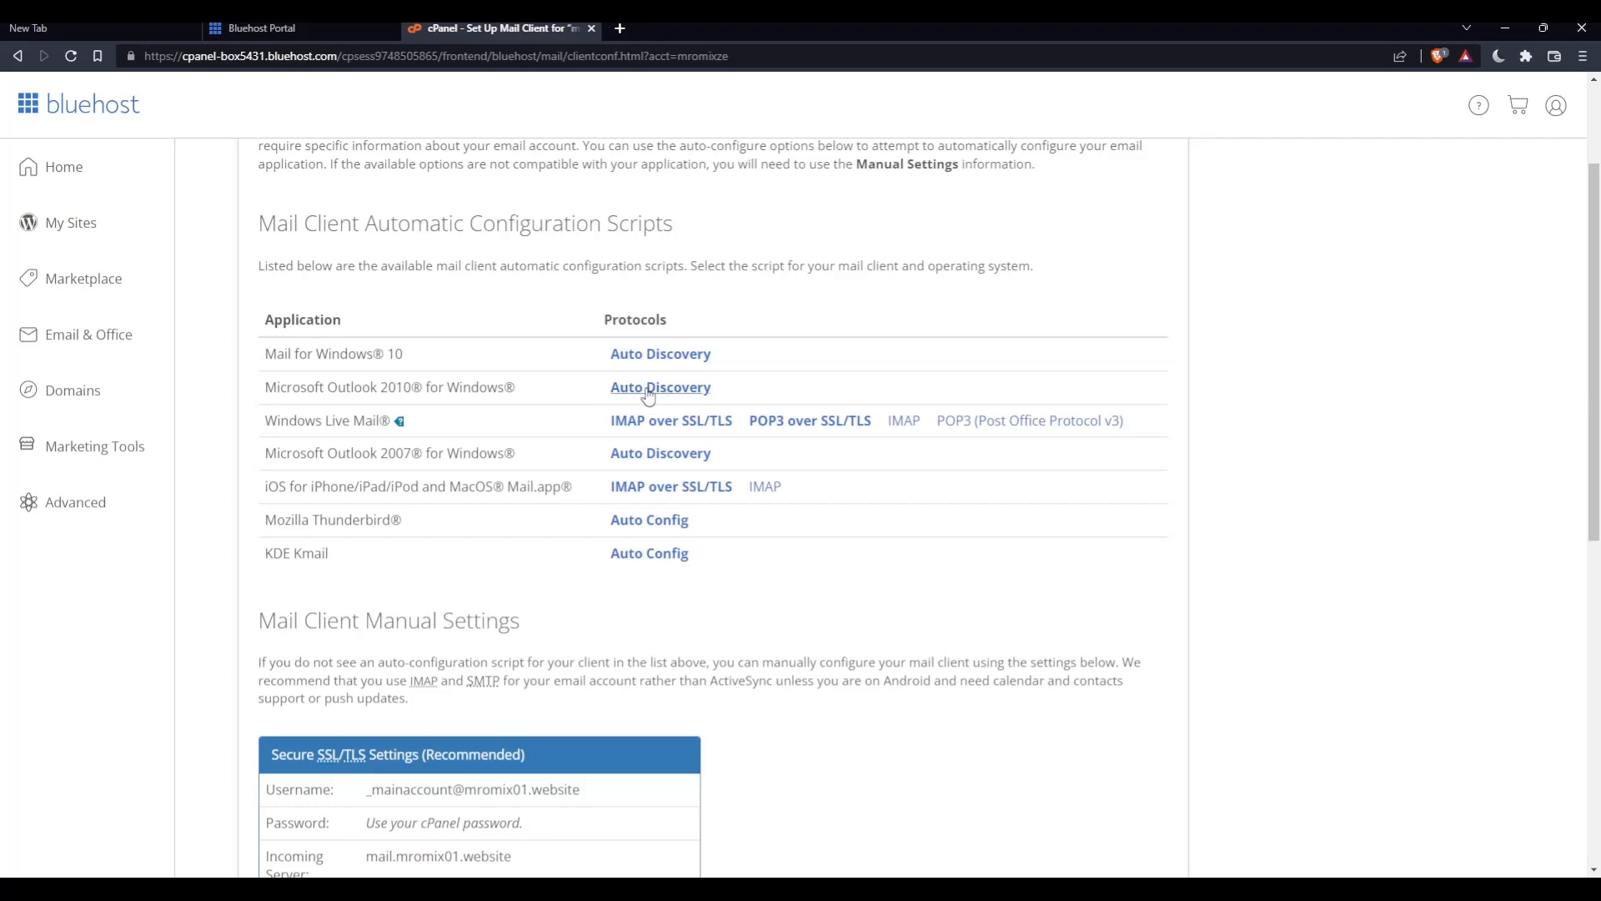
mouse_move(764, 486)
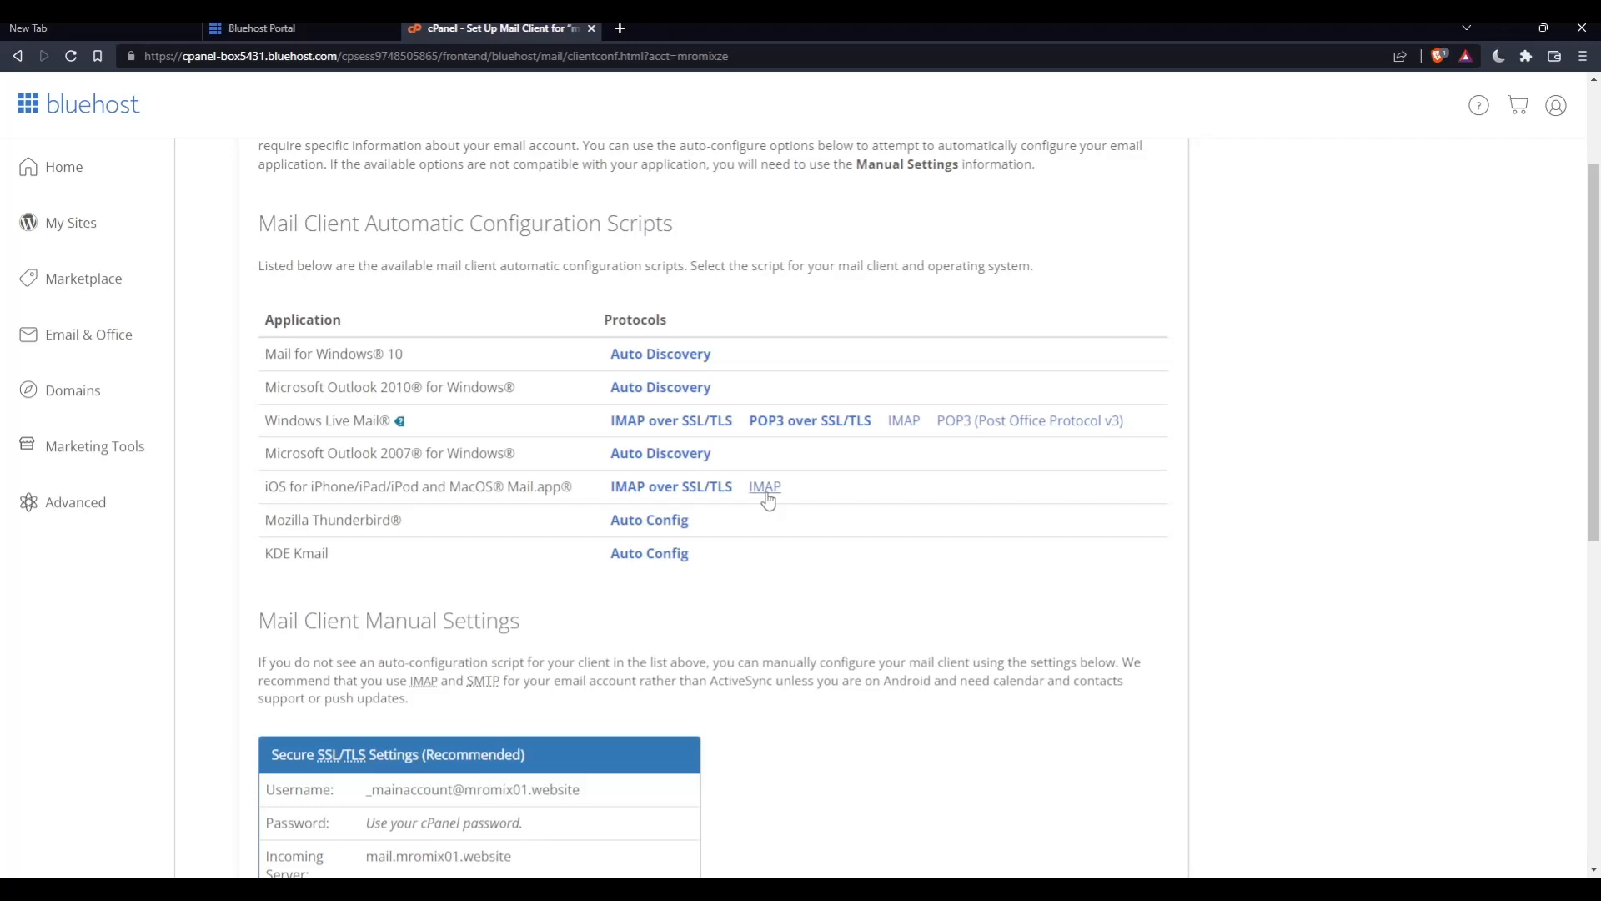
mouse_move(773, 452)
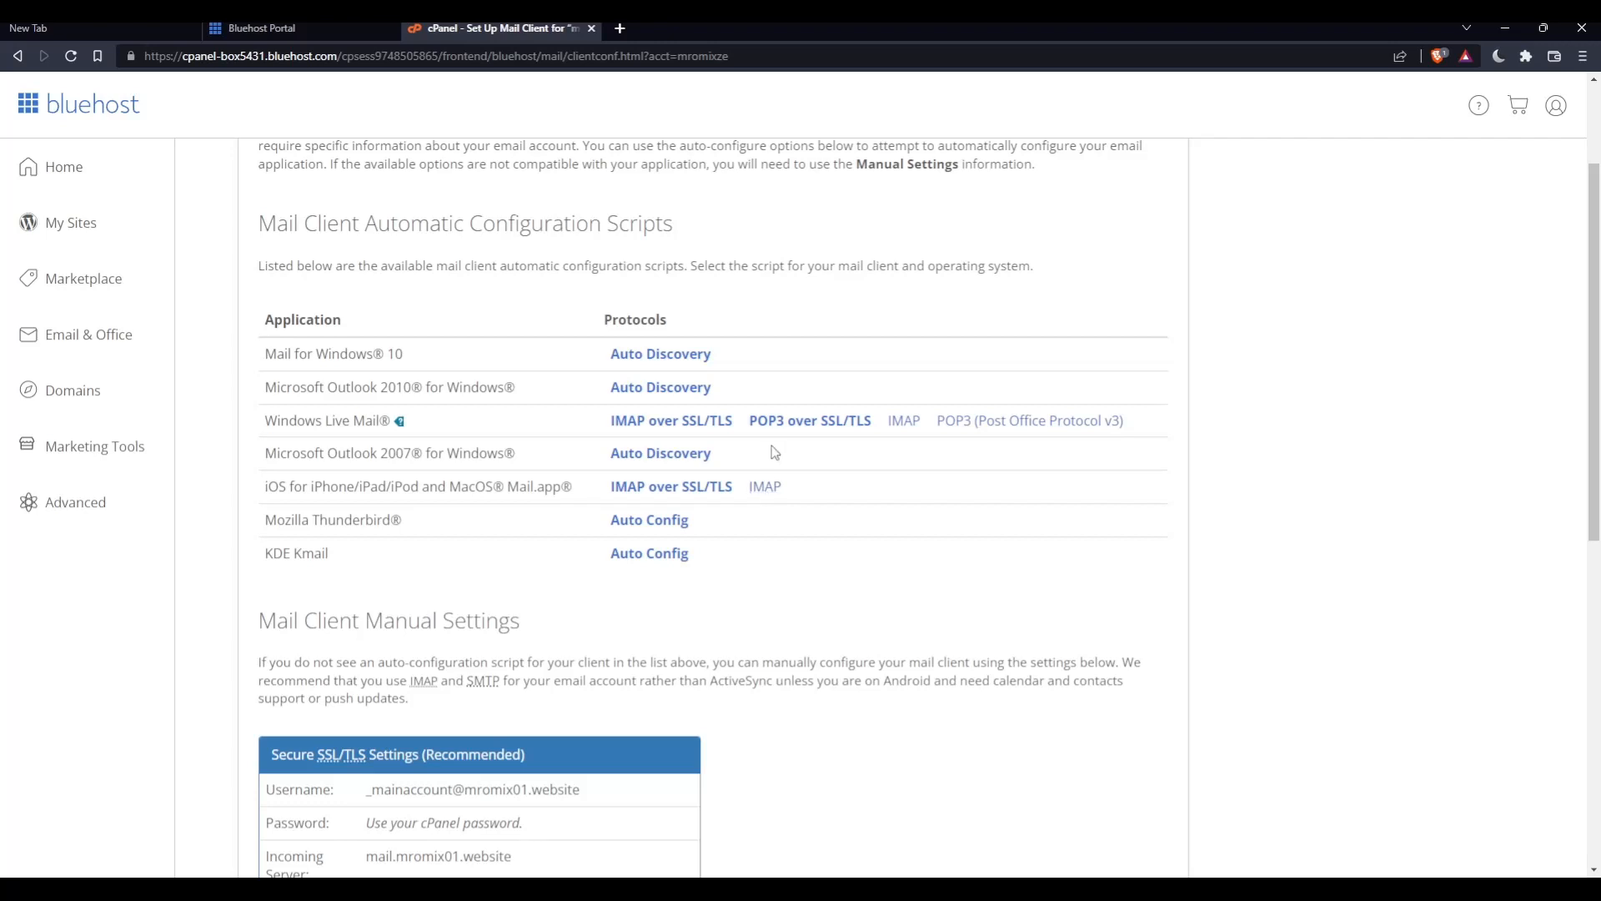